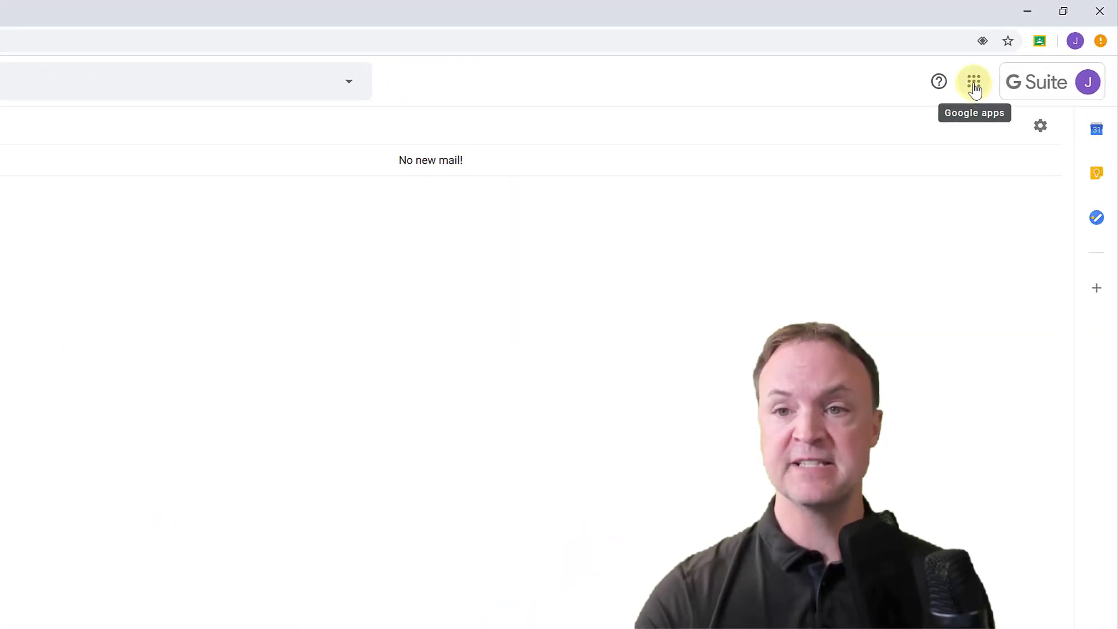
# Launch Google Meet in a new tab from Gmail's Google apps grid.
pyautogui.click(973, 82)
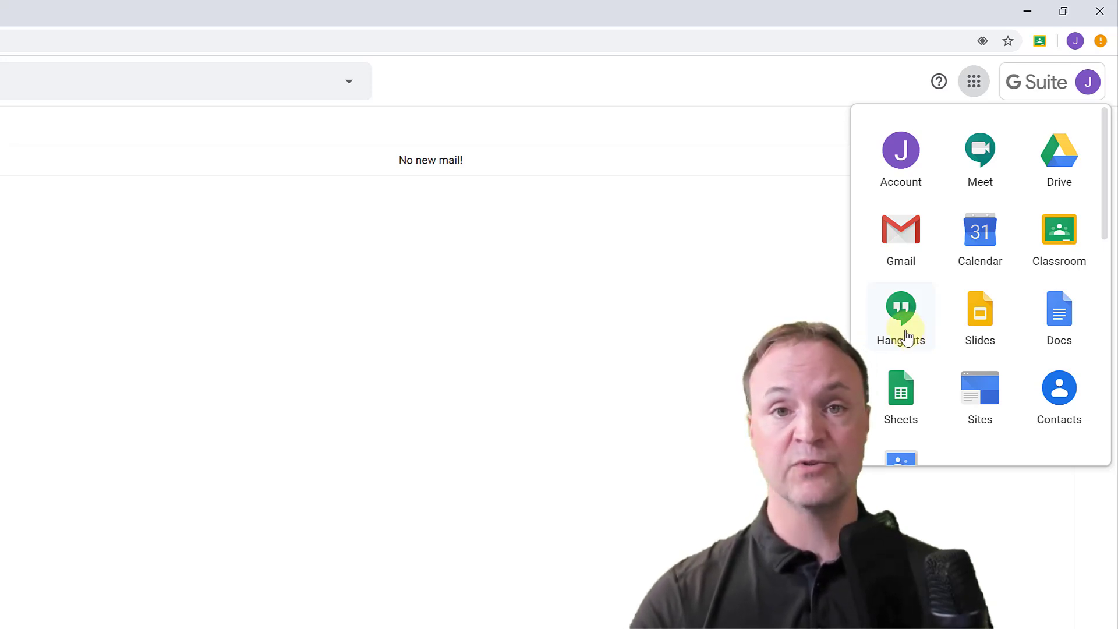
pyautogui.moveTo(979, 181)
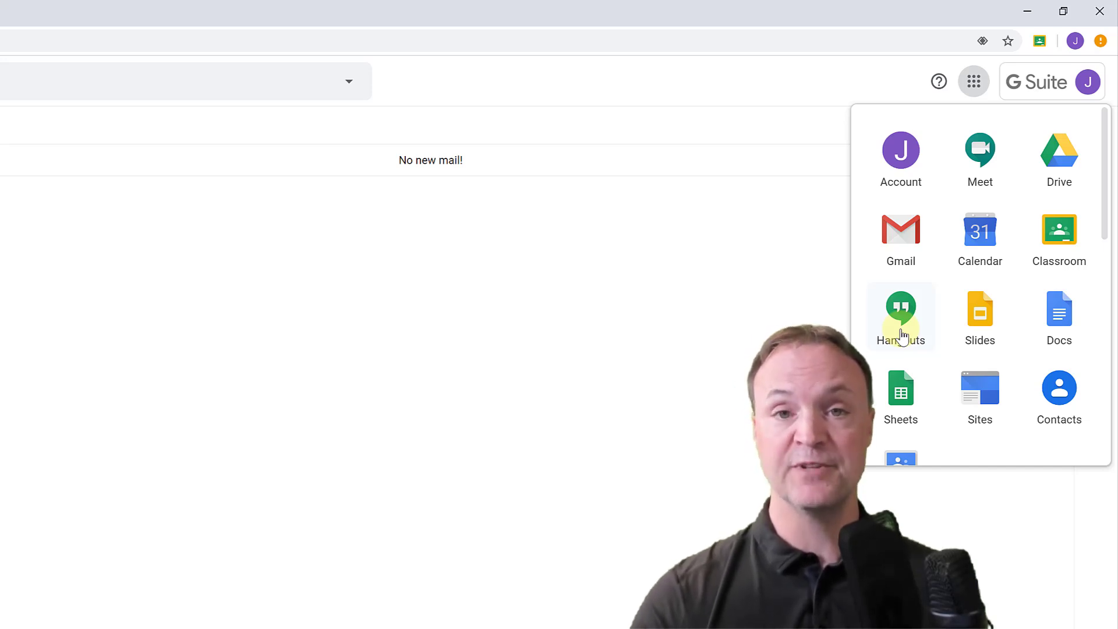
pyautogui.moveTo(979, 245)
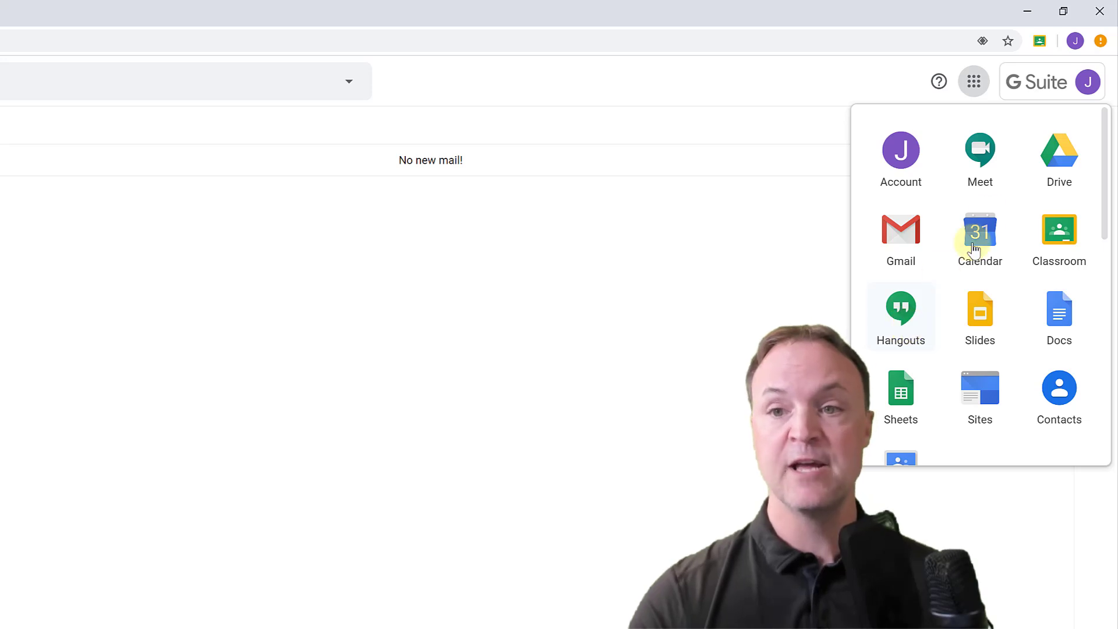
pyautogui.moveTo(979, 152)
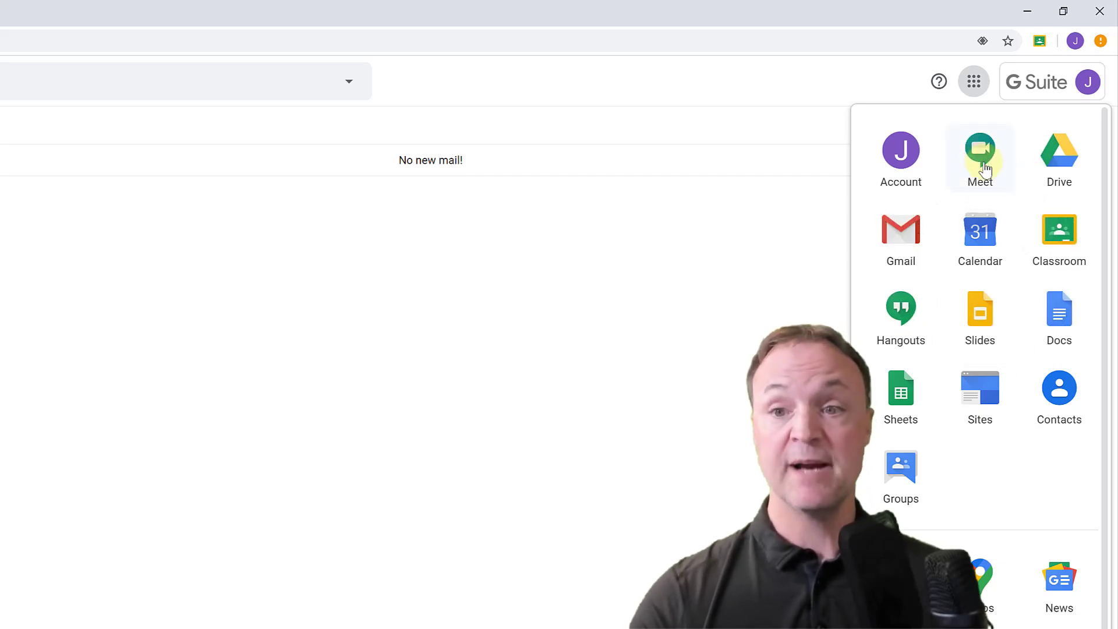
pyautogui.click(979, 150)
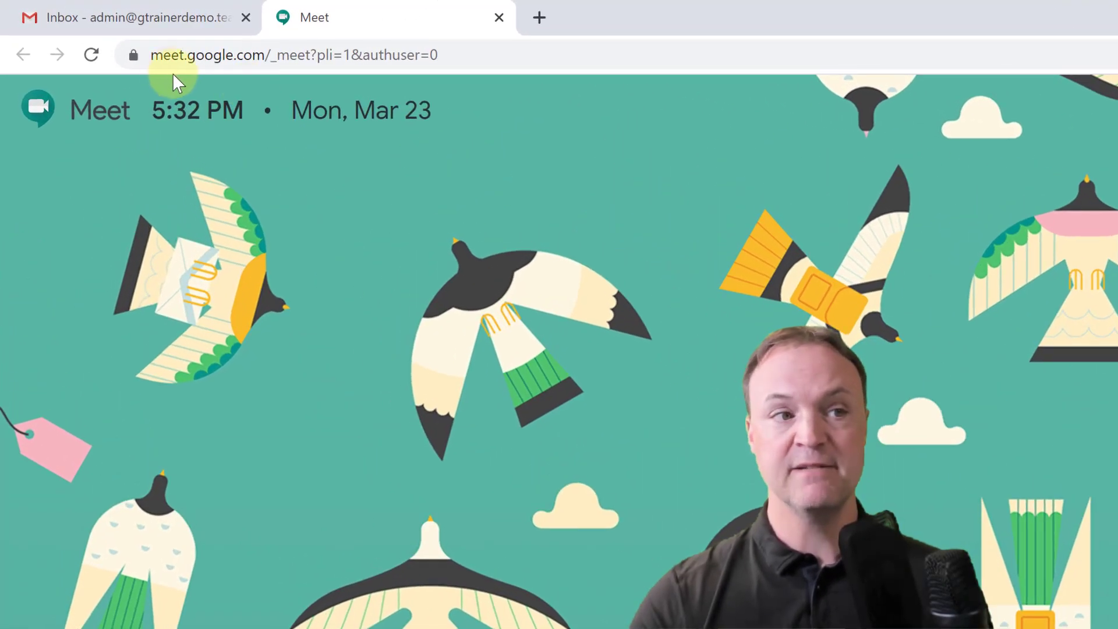
pyautogui.moveTo(218, 89)
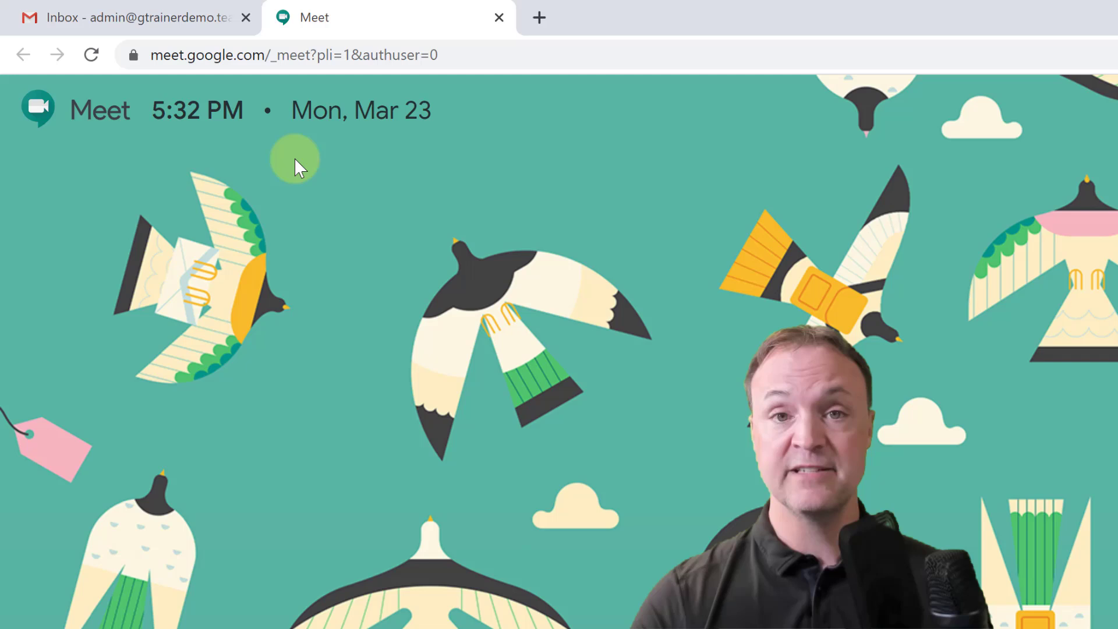
# Switch from the Meet home page back to the Gmail inbox tab.
pyautogui.click(128, 17)
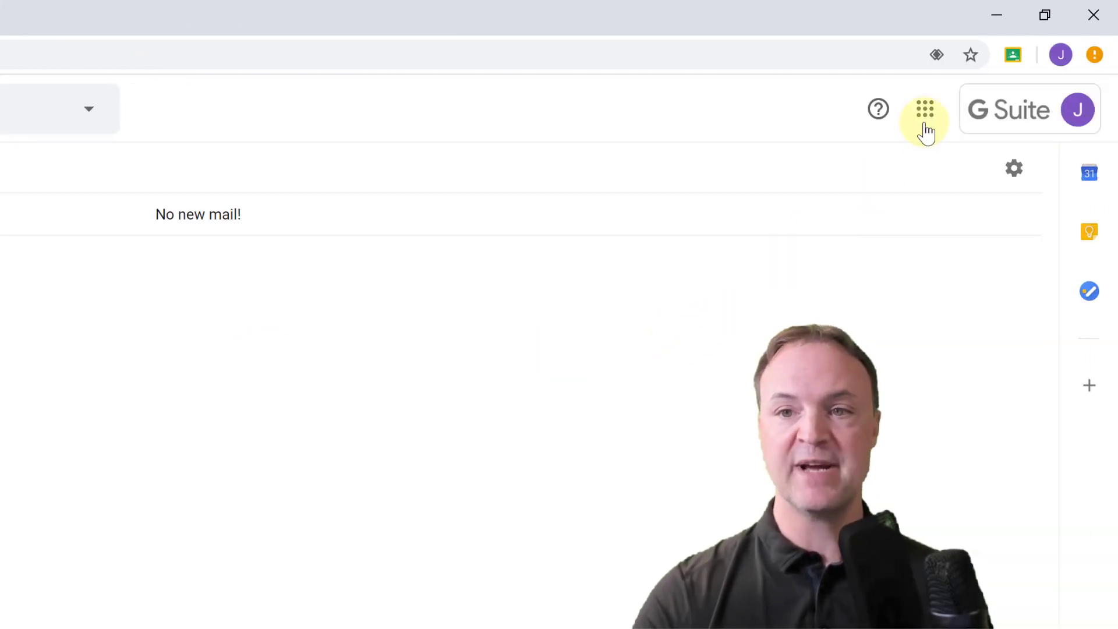
# Add a Tuesday Mar 24, 10:30–11:30am Calendar event with Hangouts Meet conferencing.
pyautogui.click(924, 108)
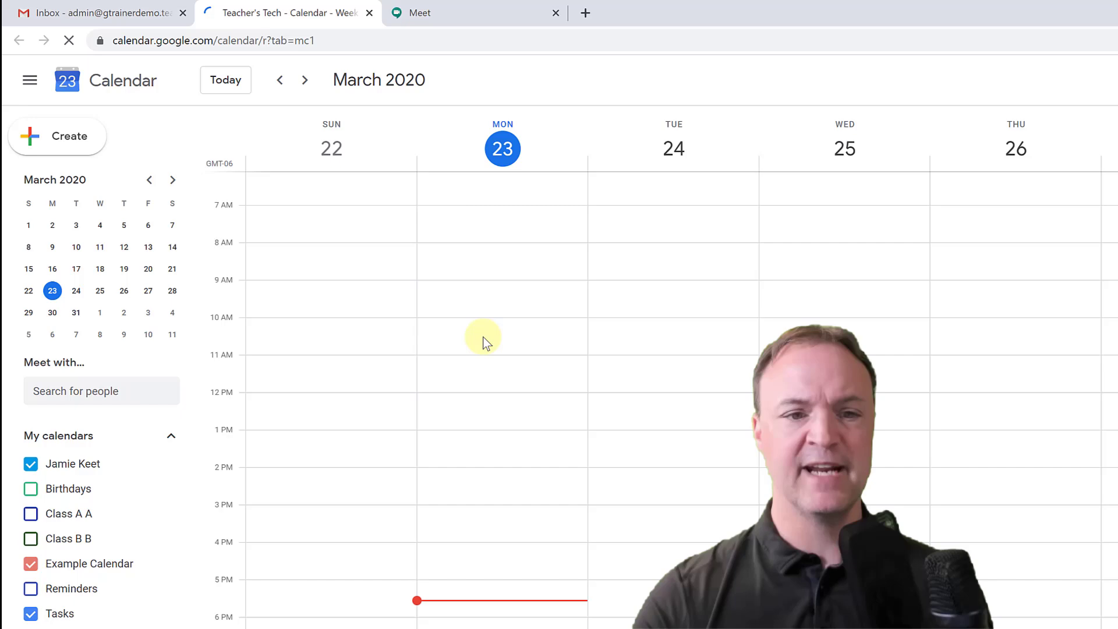
pyautogui.moveTo(667, 339)
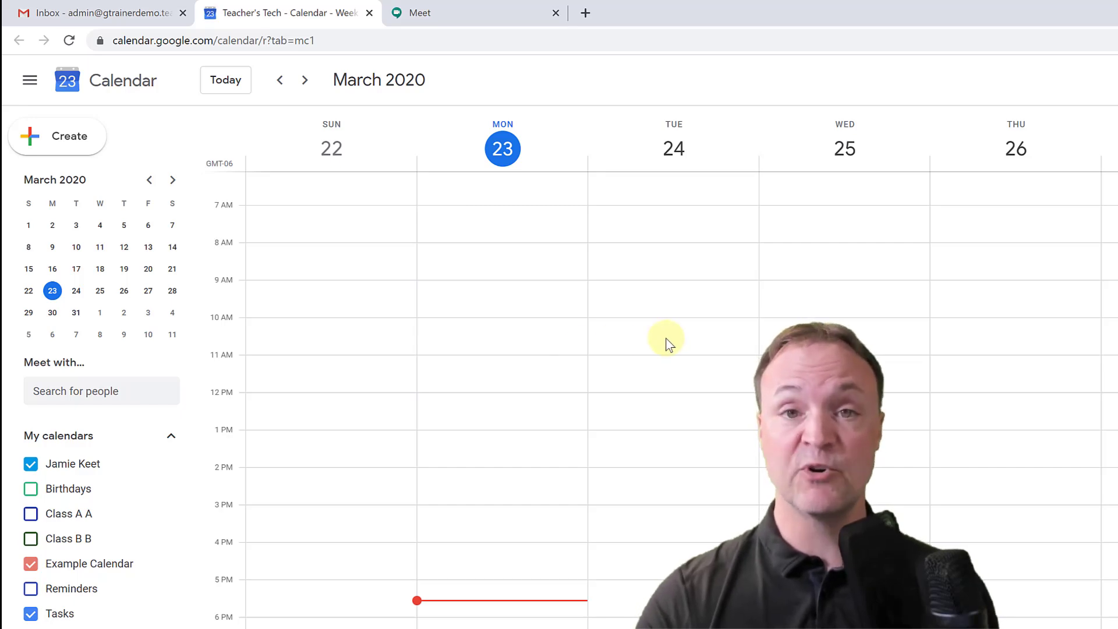
pyautogui.click(663, 344)
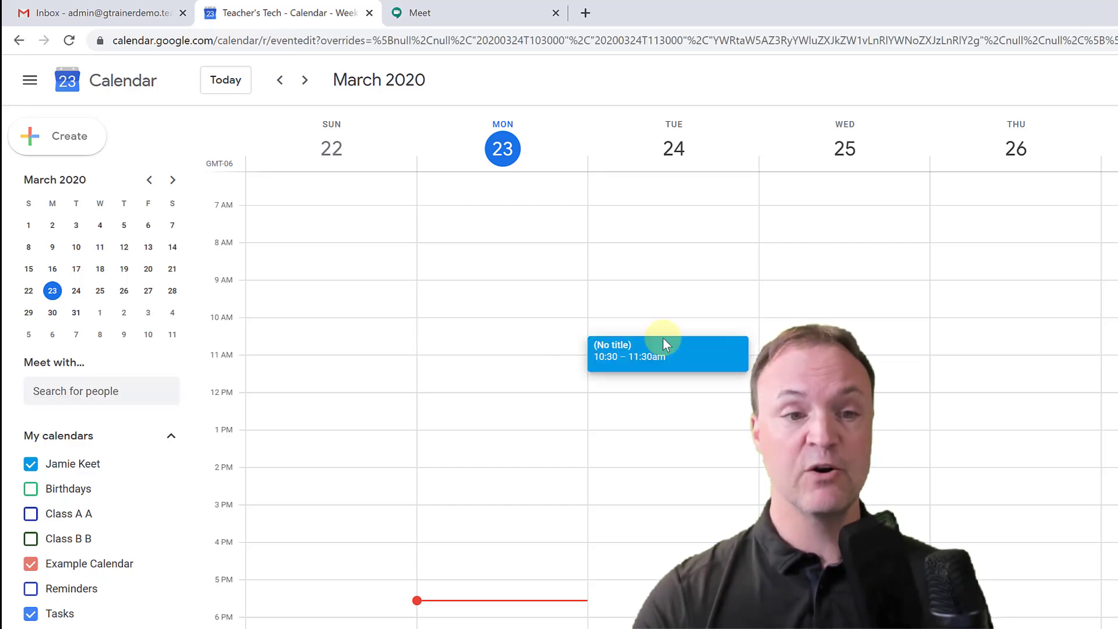
pyautogui.click(667, 353)
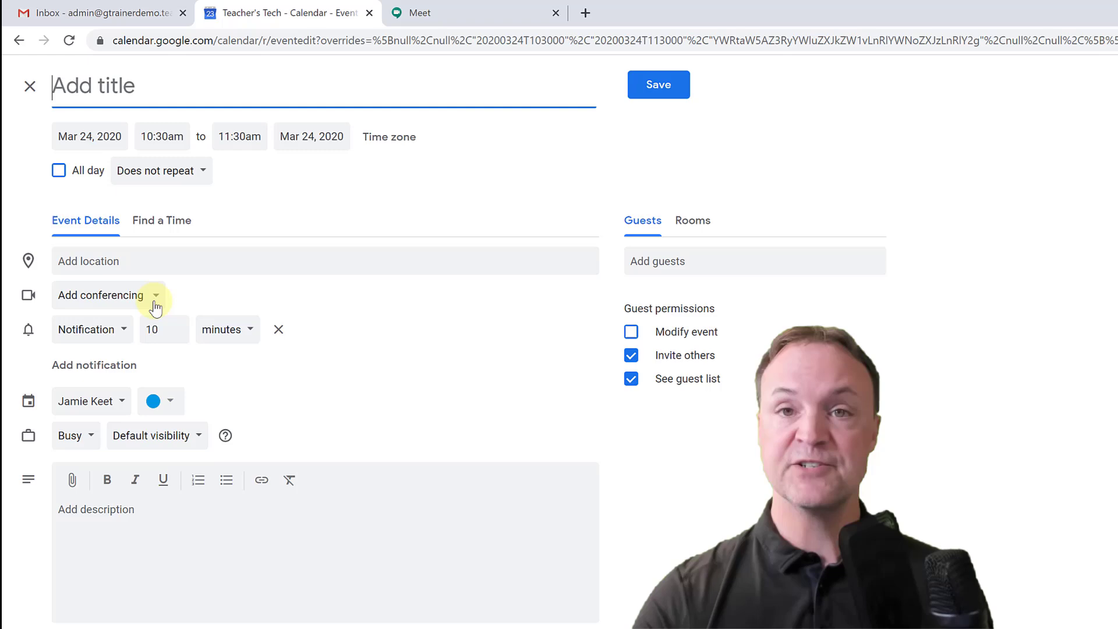
pyautogui.click(155, 295)
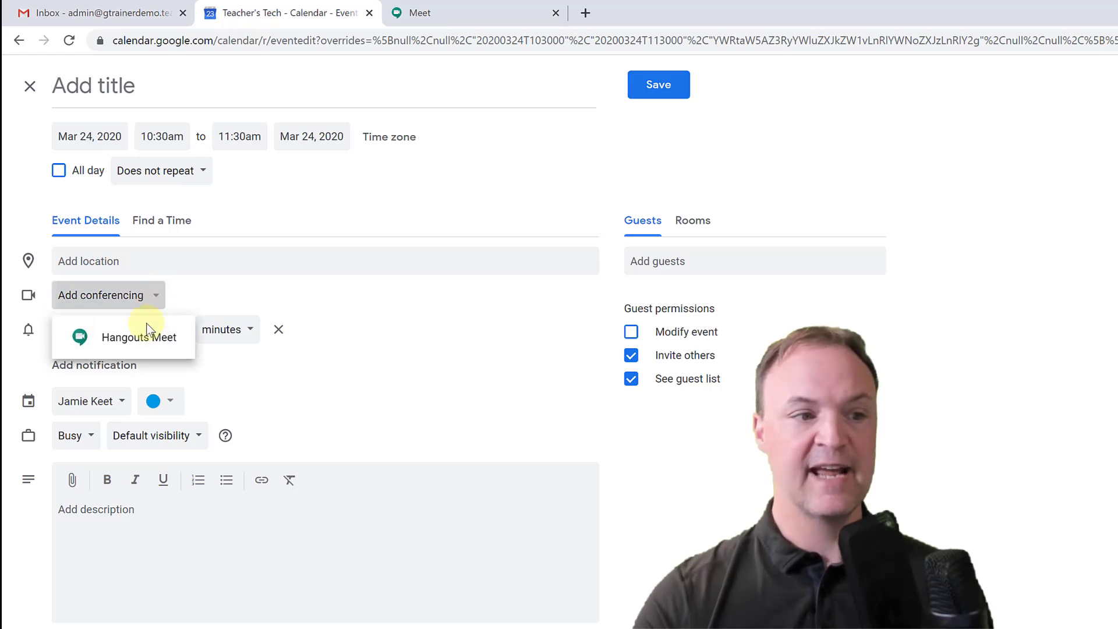
pyautogui.click(136, 336)
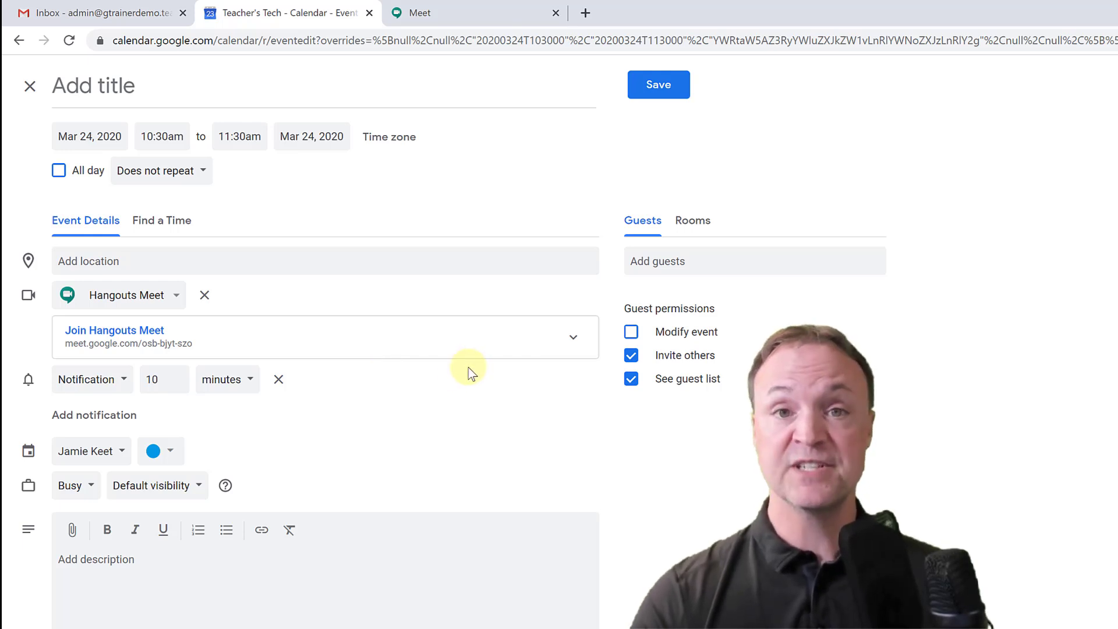
pyautogui.moveTo(461, 365)
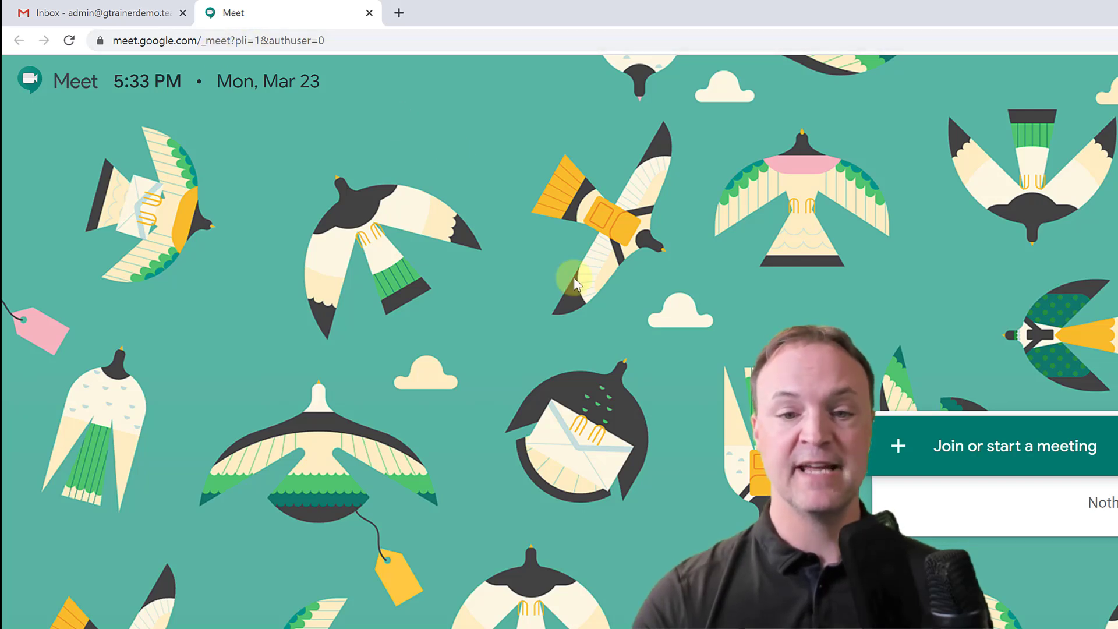
pyautogui.moveTo(663, 381)
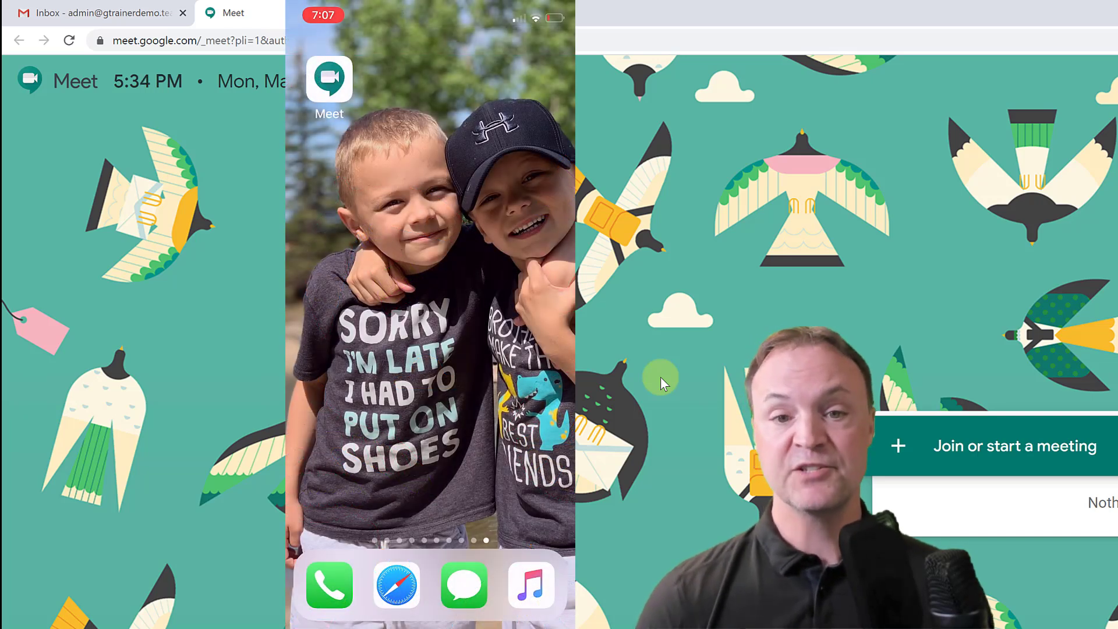
# Close the Calendar tab to show the Meet home page again.
pyautogui.click(328, 80)
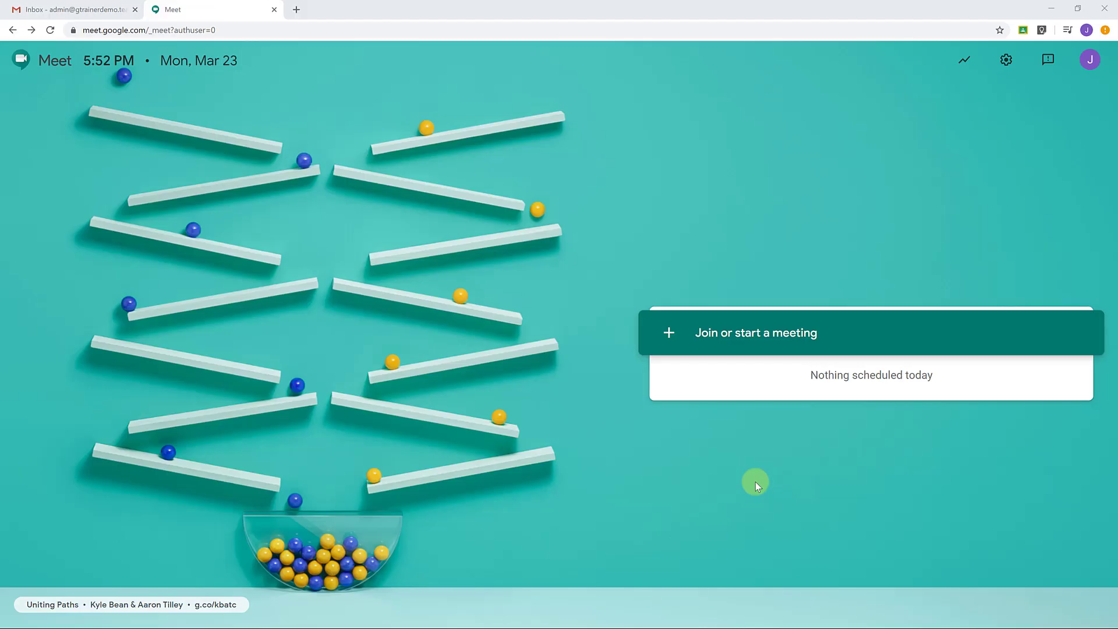
pyautogui.moveTo(697, 356)
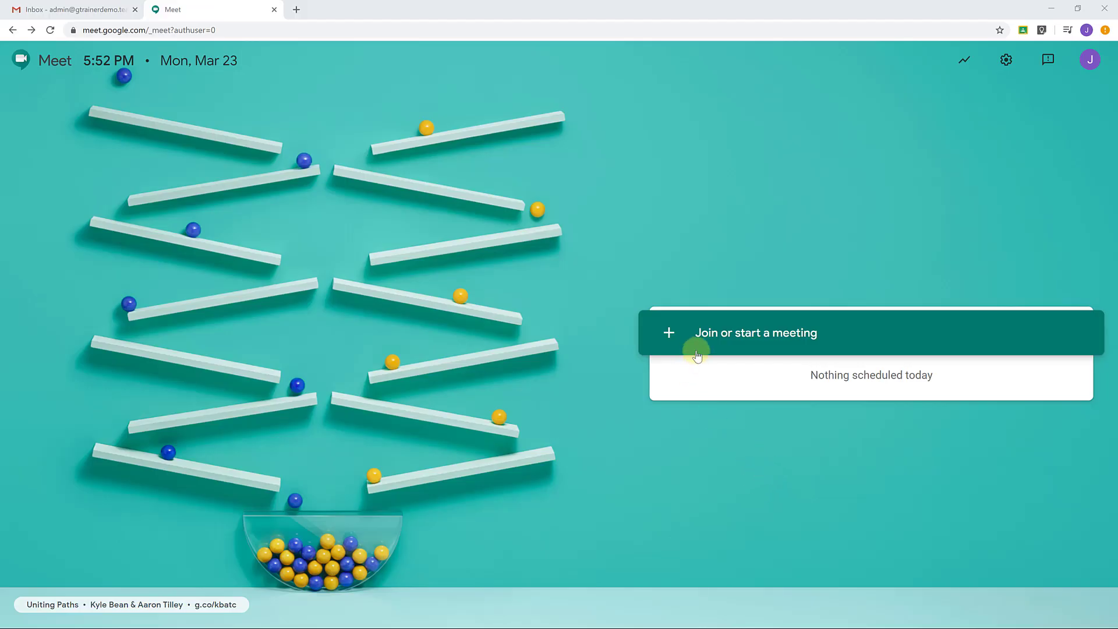
pyautogui.moveTo(810, 342)
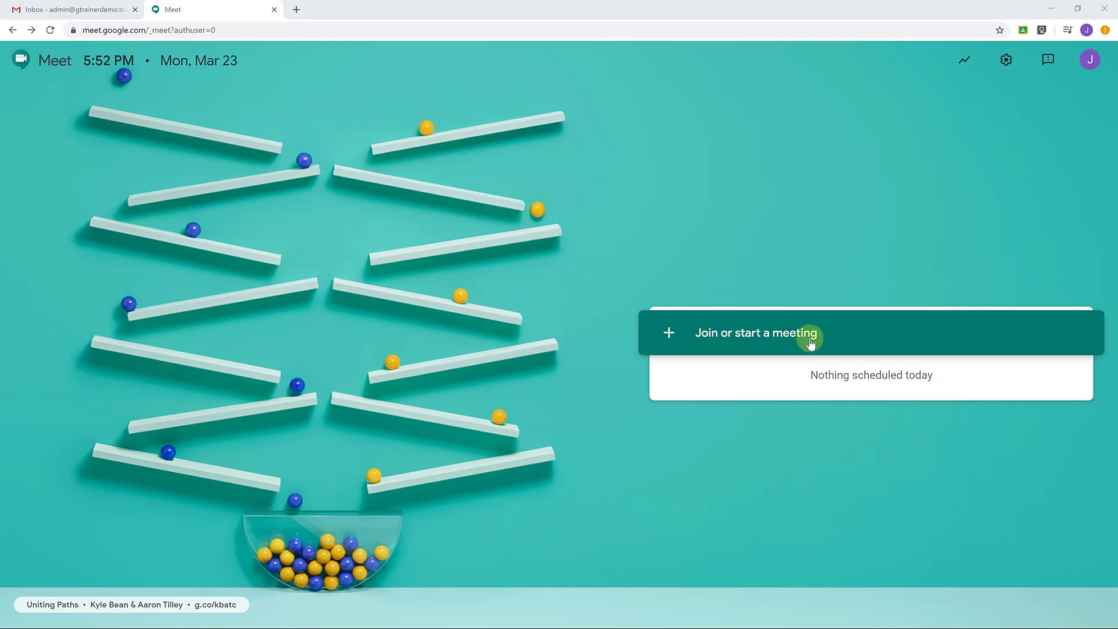
pyautogui.moveTo(755, 438)
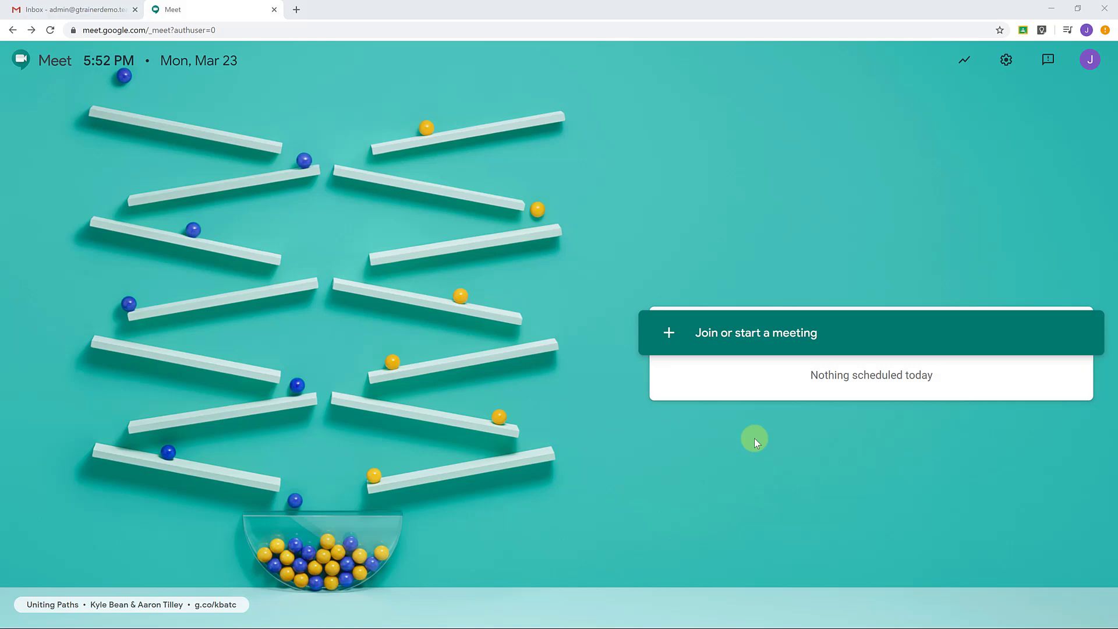
pyautogui.moveTo(958, 359)
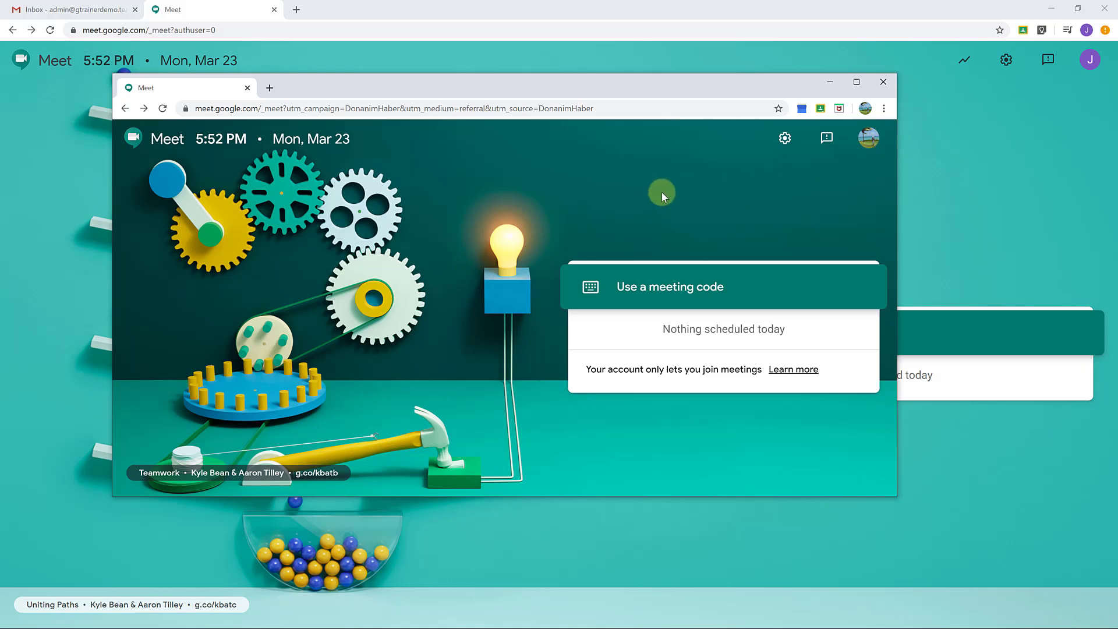
pyautogui.moveTo(709, 384)
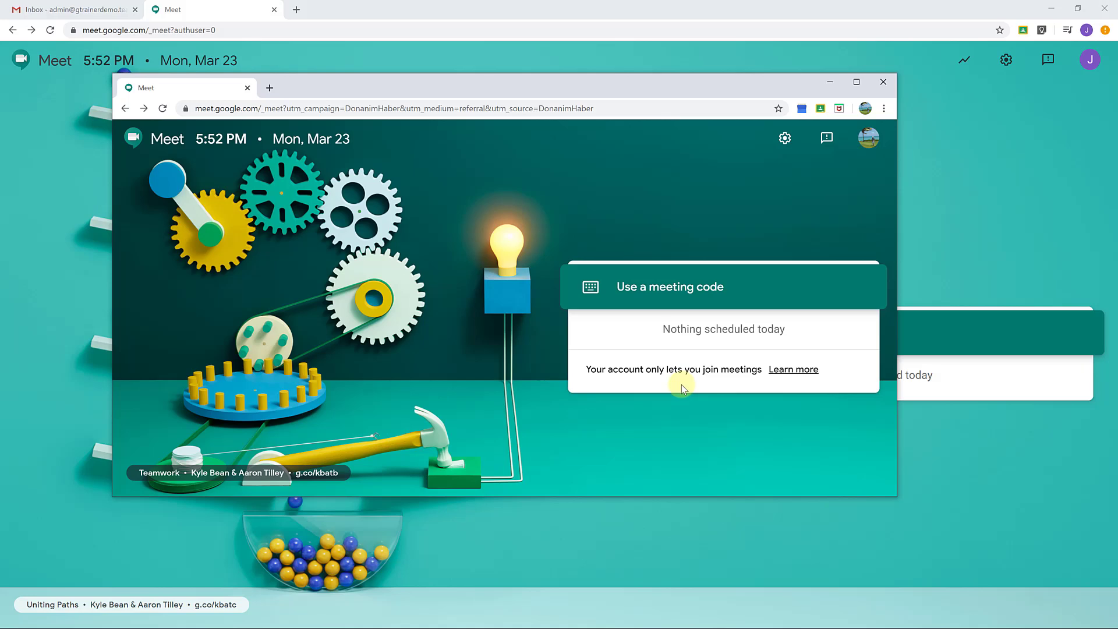
pyautogui.moveTo(630, 136)
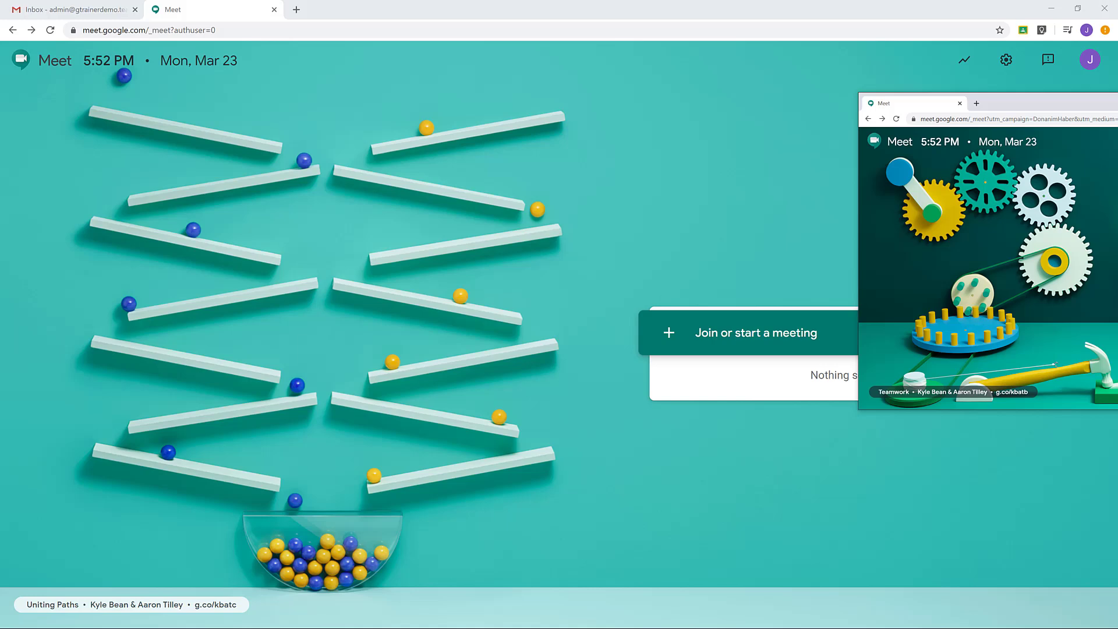
pyautogui.click(959, 102)
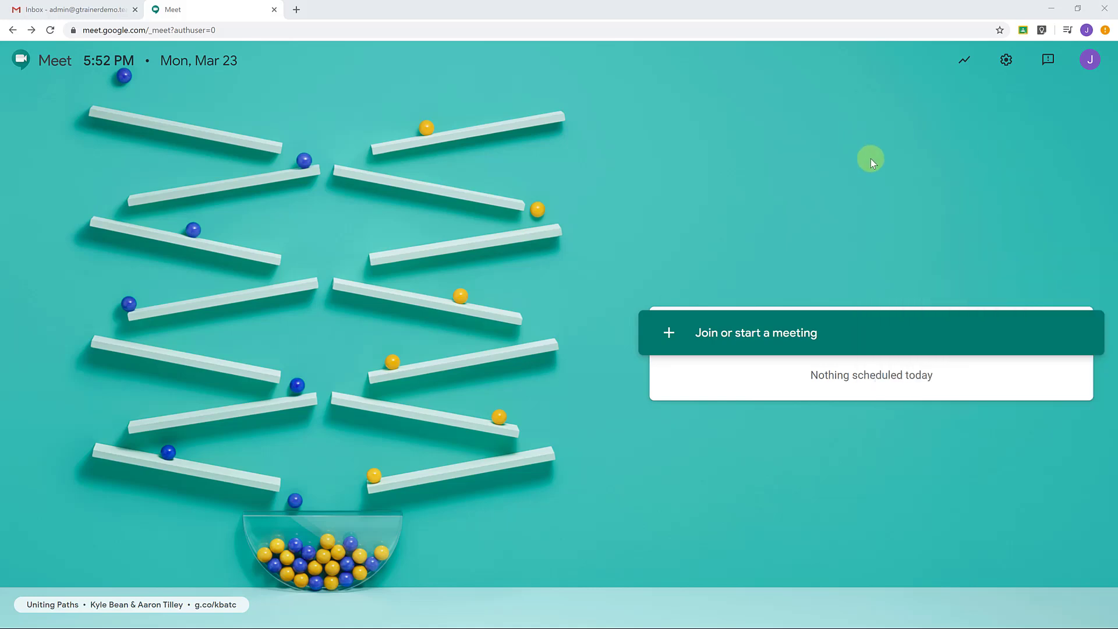
pyautogui.moveTo(737, 178)
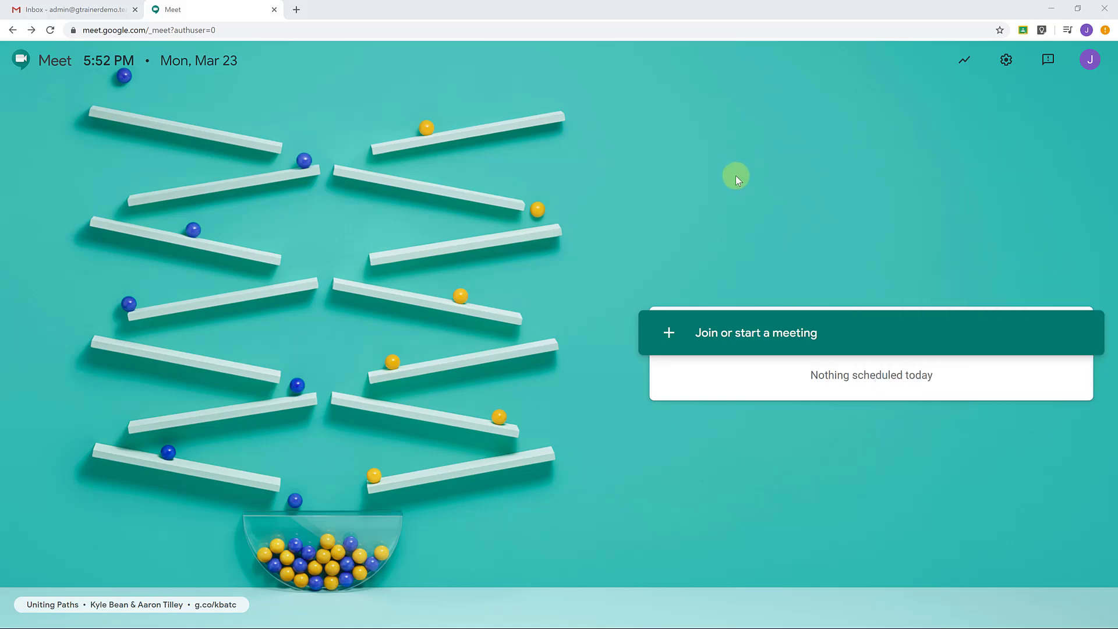
pyautogui.moveTo(769, 170)
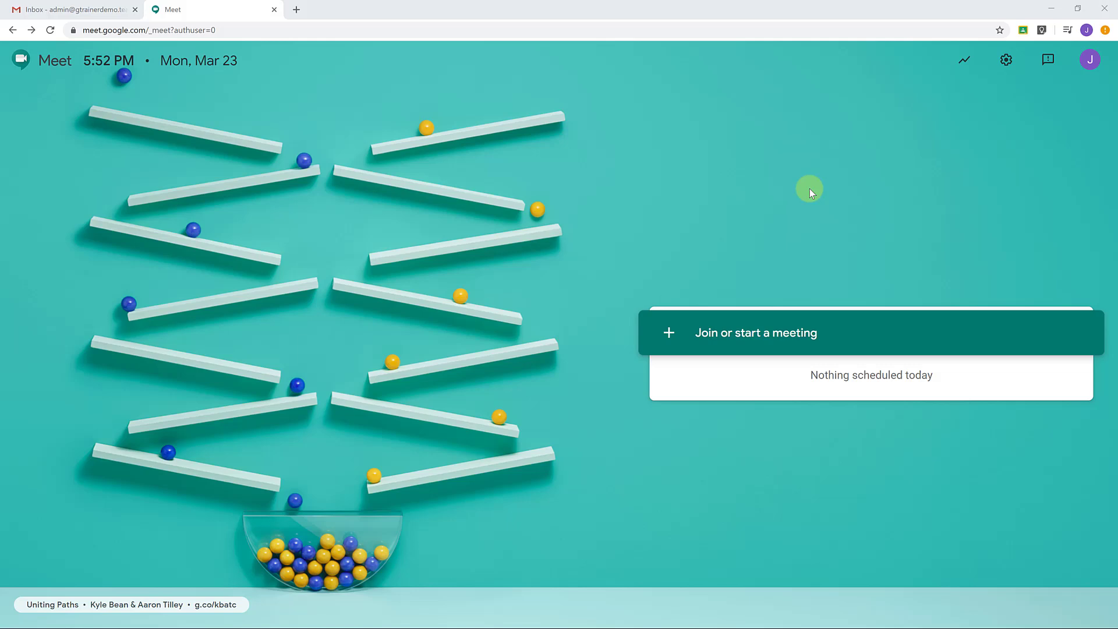
pyautogui.moveTo(825, 188)
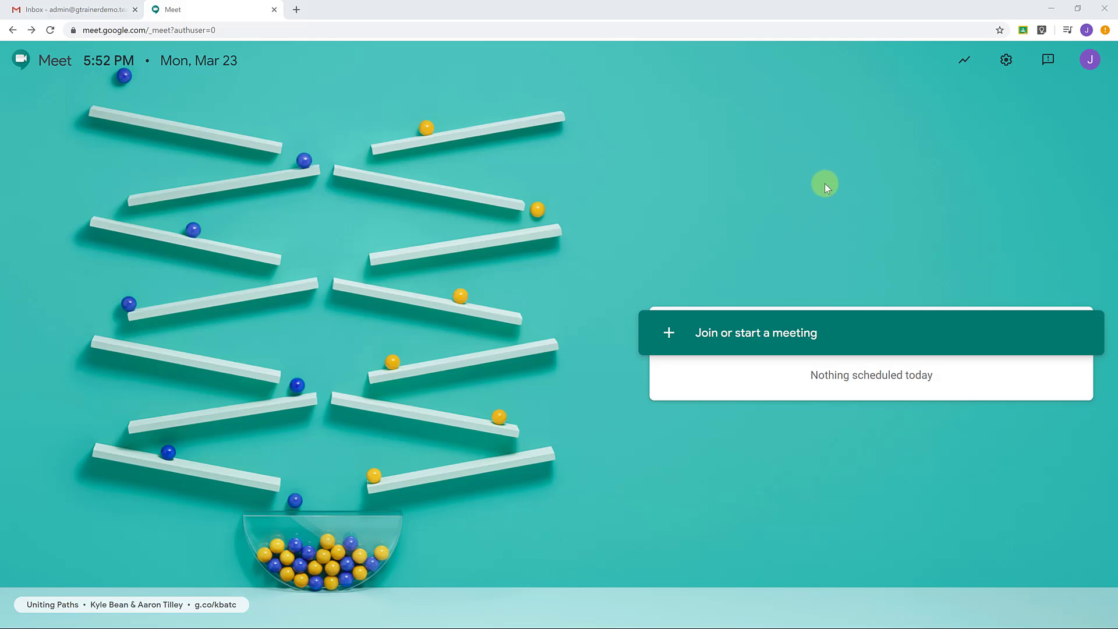
pyautogui.moveTo(740, 273)
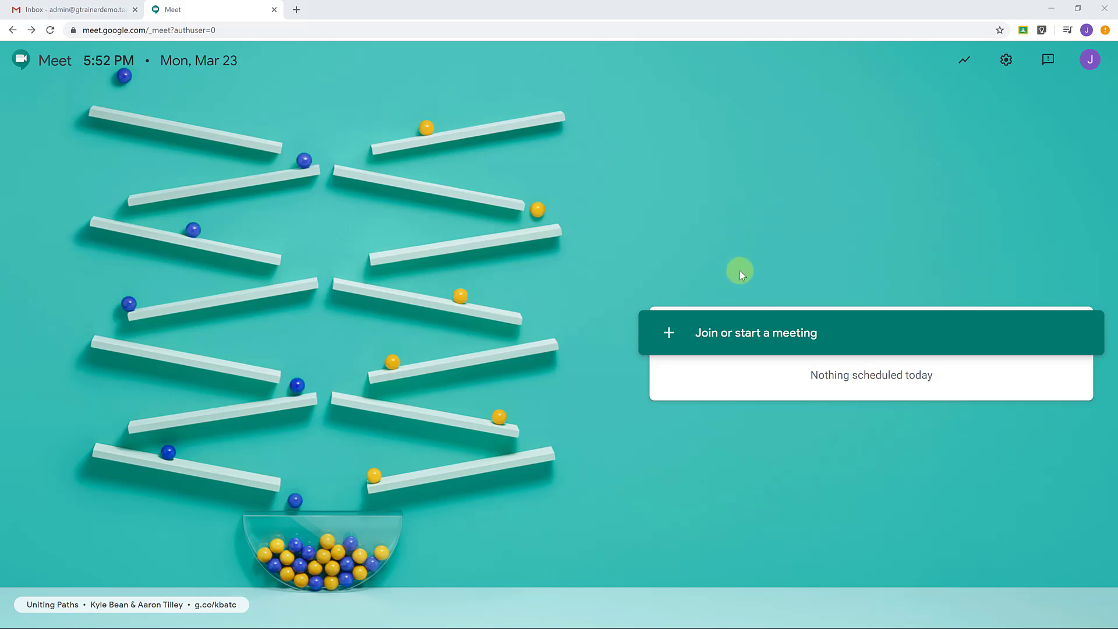
pyautogui.moveTo(741, 340)
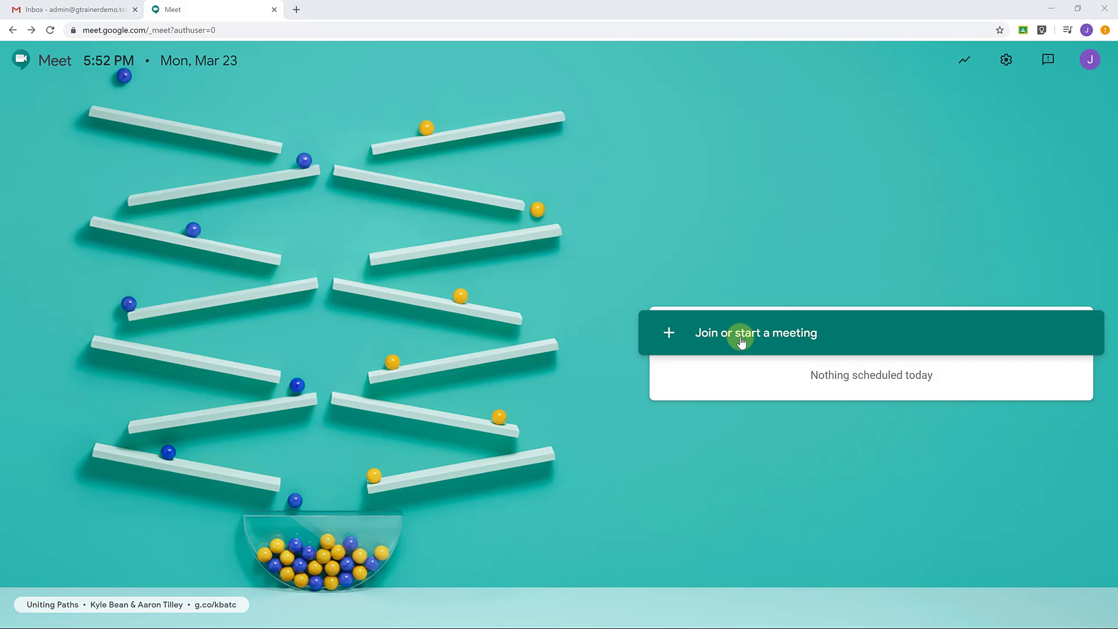
# Start the meeting nicknamed 'teachers tech' from the Join or start a meeting box.
pyautogui.click(755, 332)
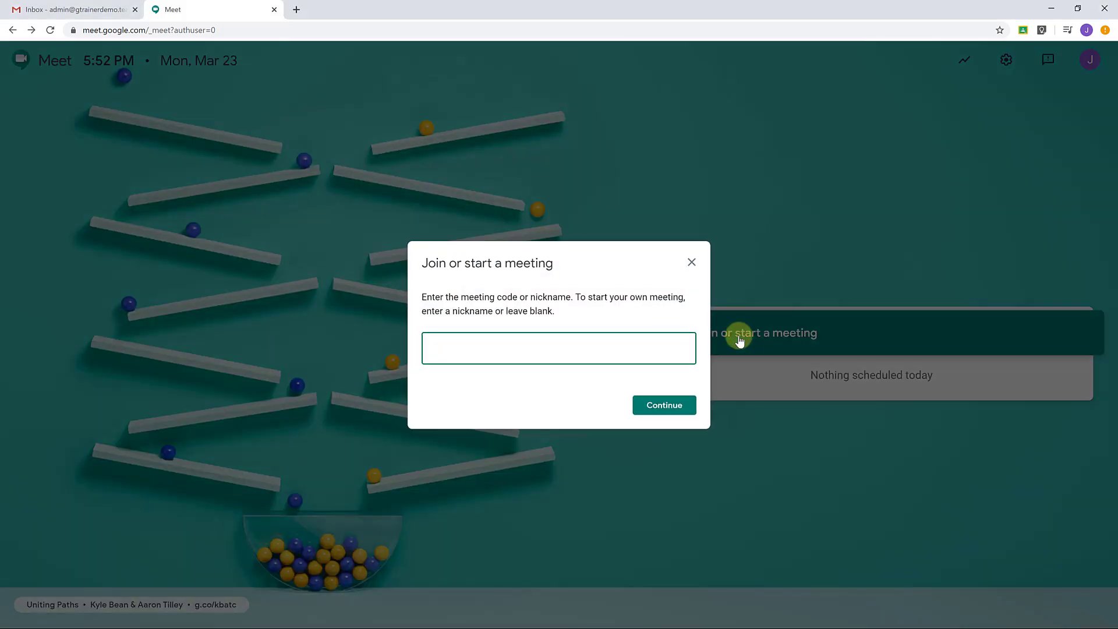
pyautogui.write('teachers')
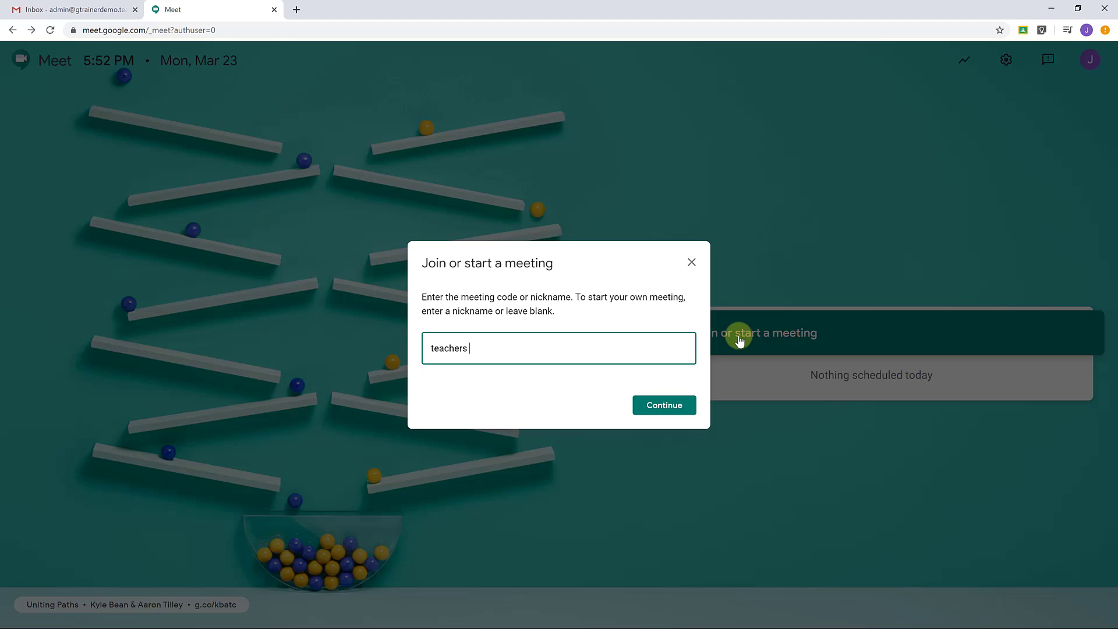
pyautogui.write('tech')
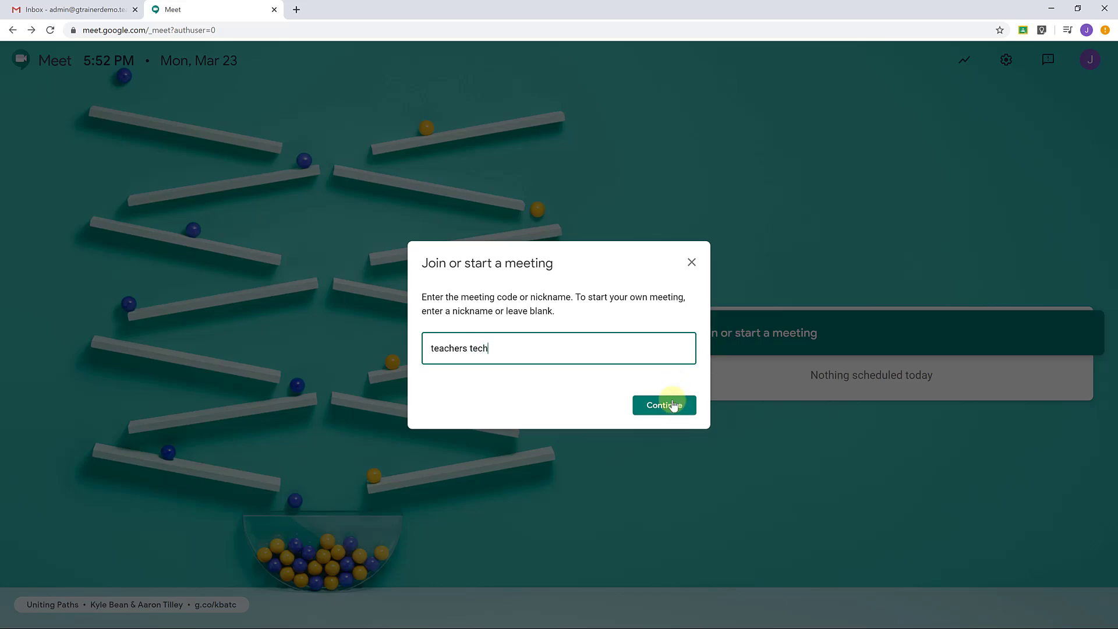
pyautogui.click(662, 405)
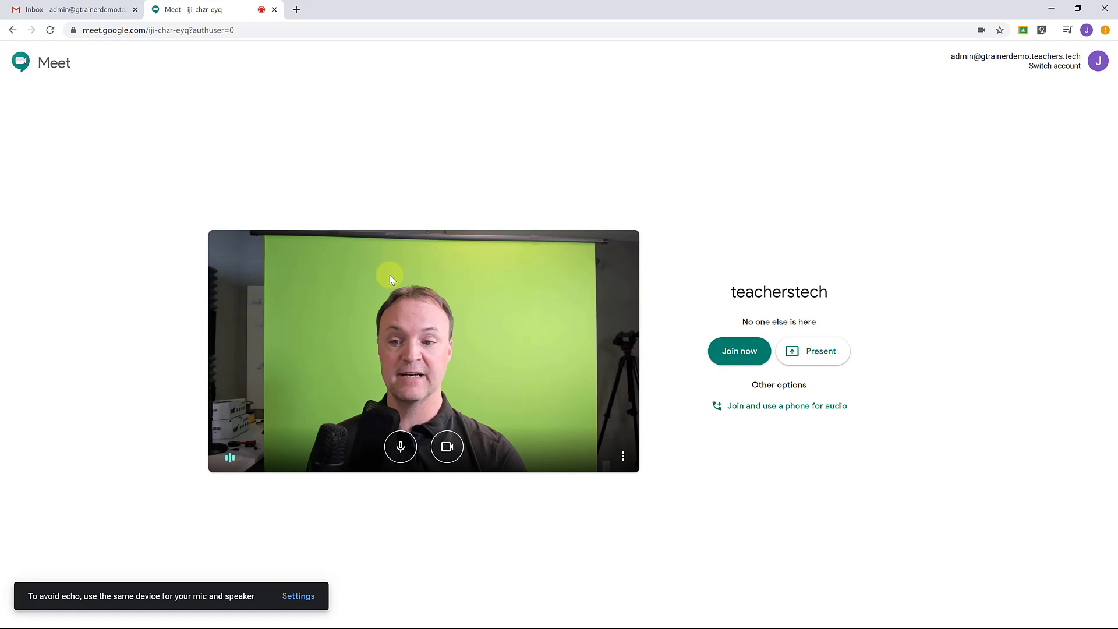
pyautogui.moveTo(485, 387)
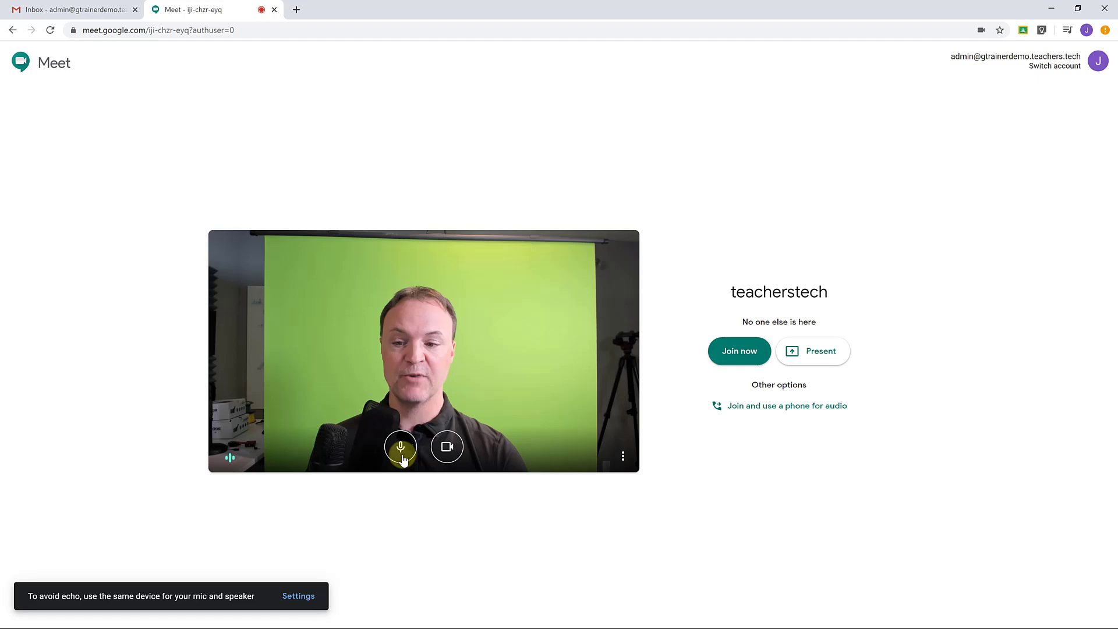
pyautogui.moveTo(447, 447)
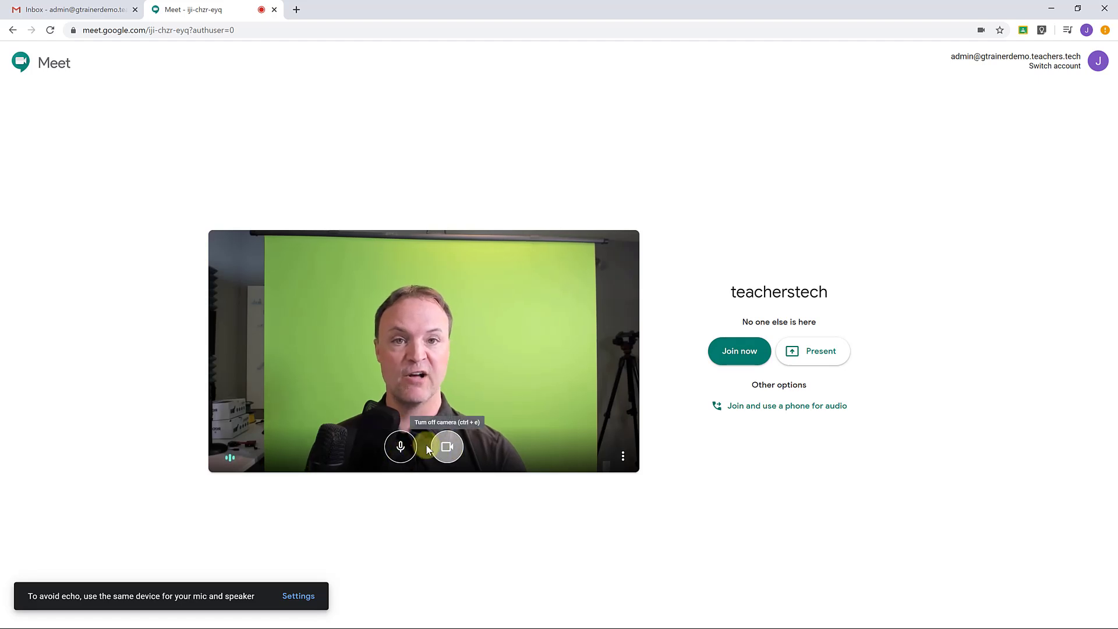
# Toggle the preview camera off and back on, then open the three-dot options menu.
pyautogui.click(447, 446)
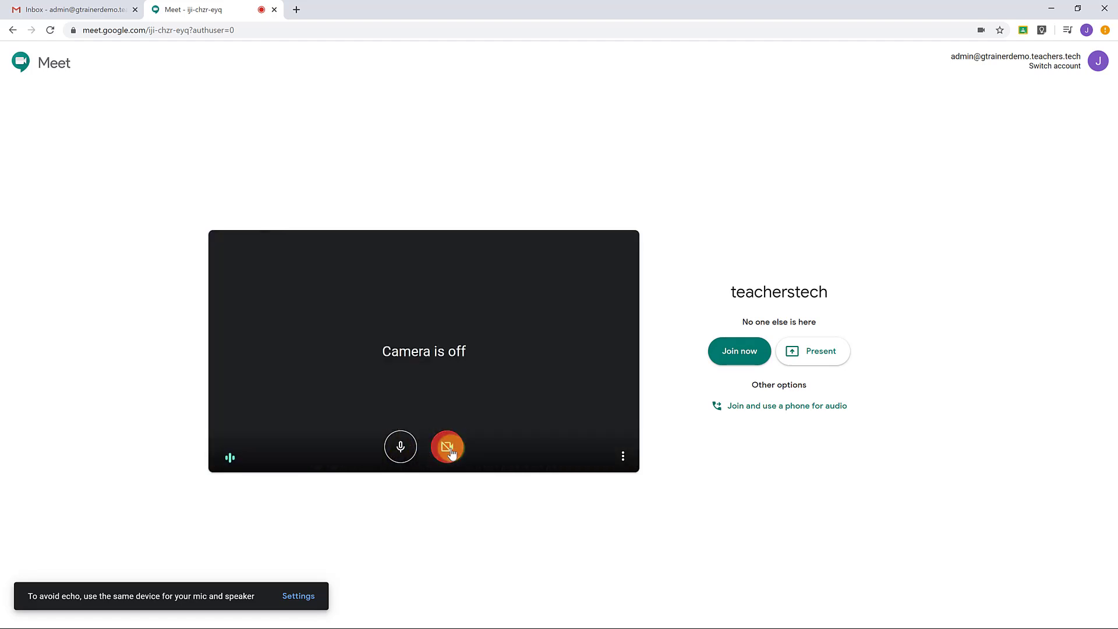
pyautogui.click(447, 447)
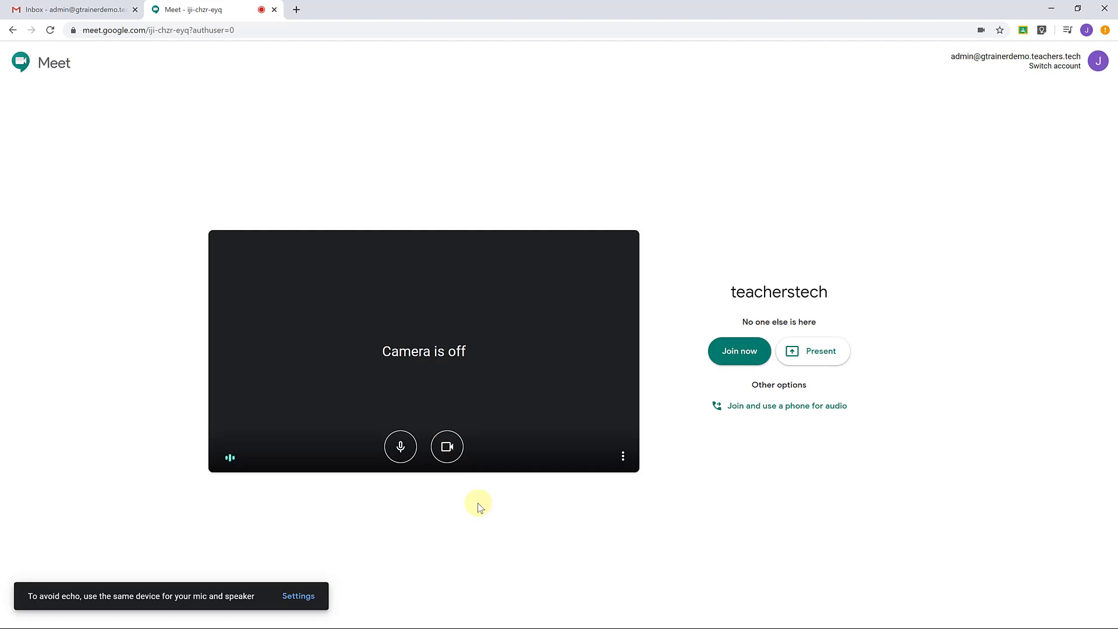
pyautogui.click(447, 446)
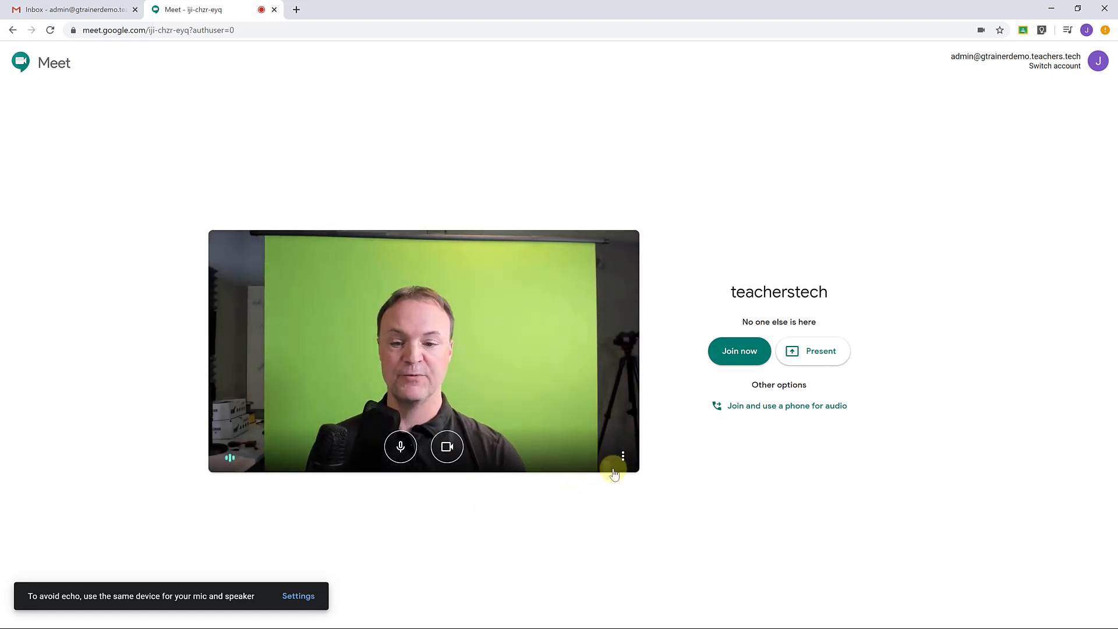
pyautogui.click(623, 456)
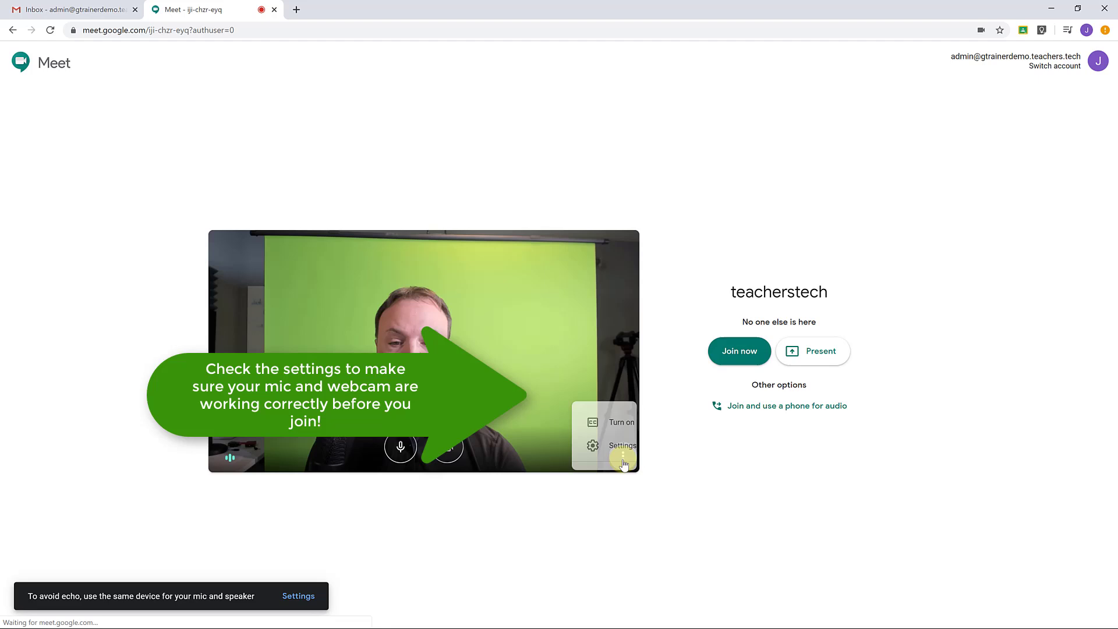
pyautogui.click(623, 461)
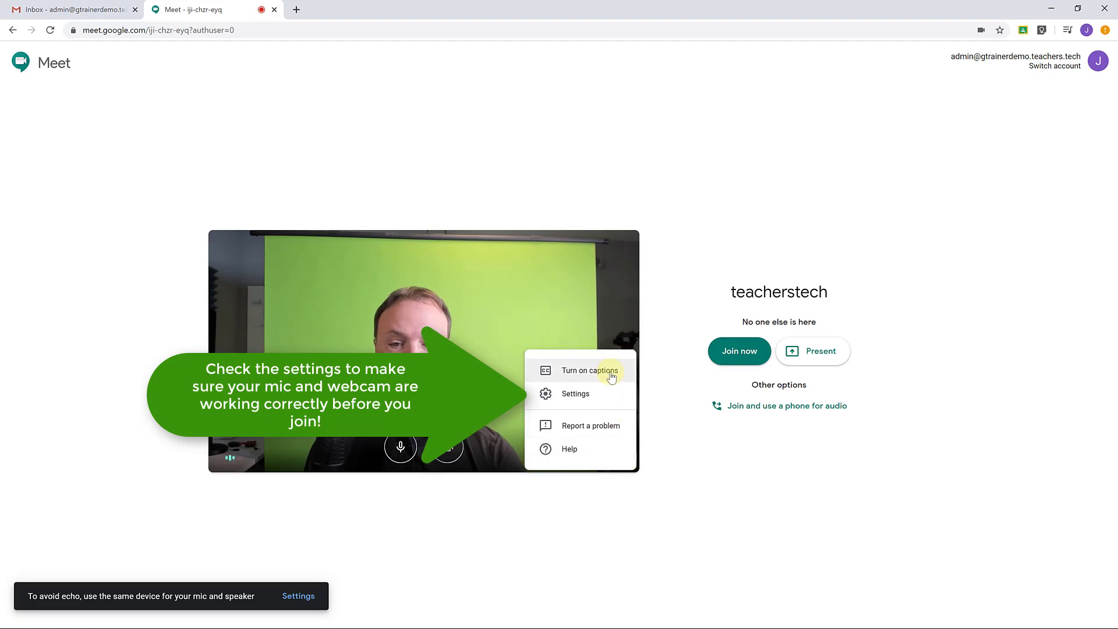
pyautogui.moveTo(600, 394)
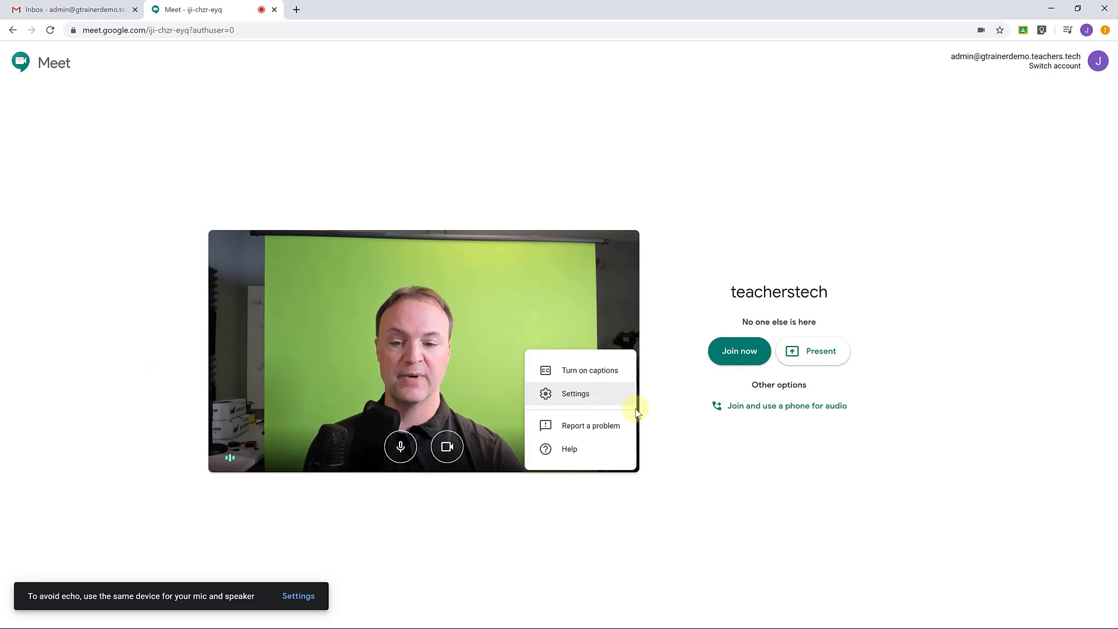
pyautogui.moveTo(613, 370)
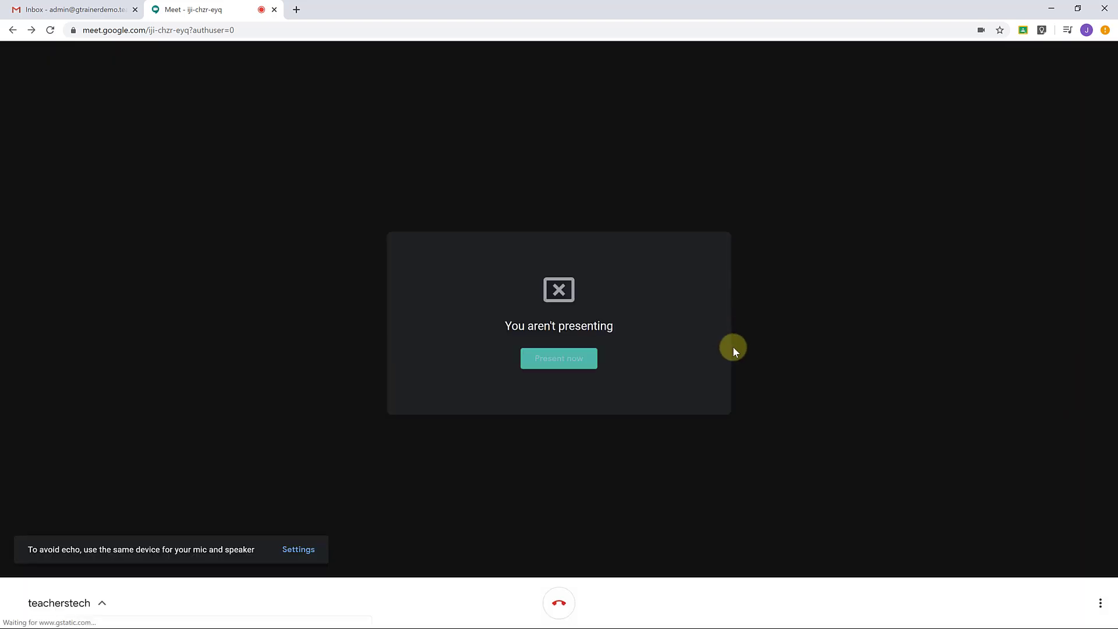
# Pick Screen 2 to present but cancel, then hang up and return home.
pyautogui.click(559, 358)
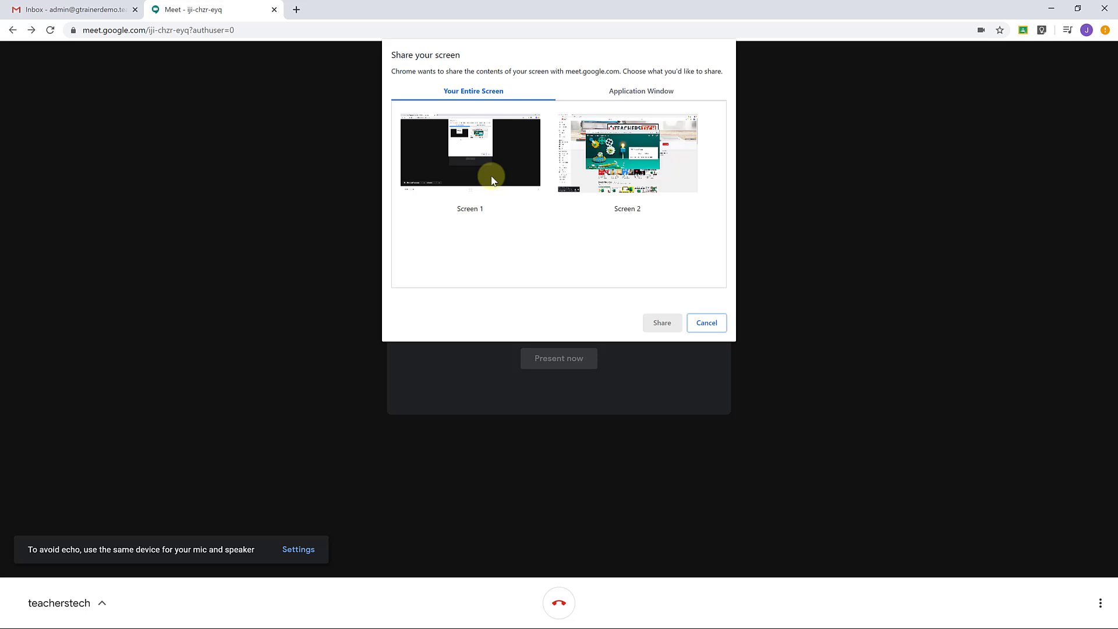
pyautogui.click(626, 150)
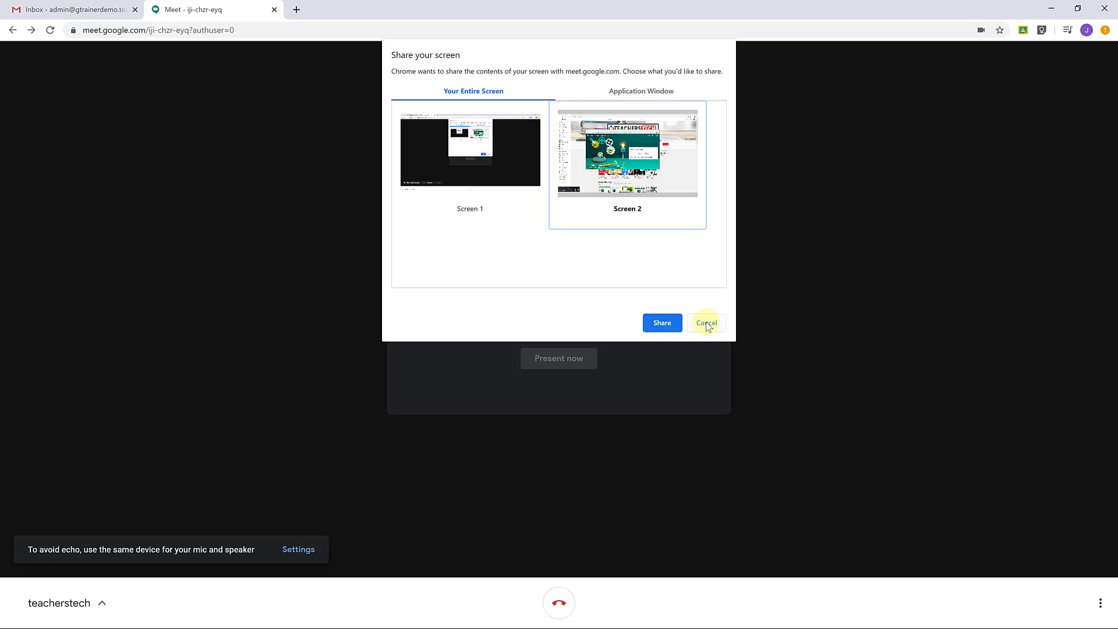
pyautogui.click(705, 322)
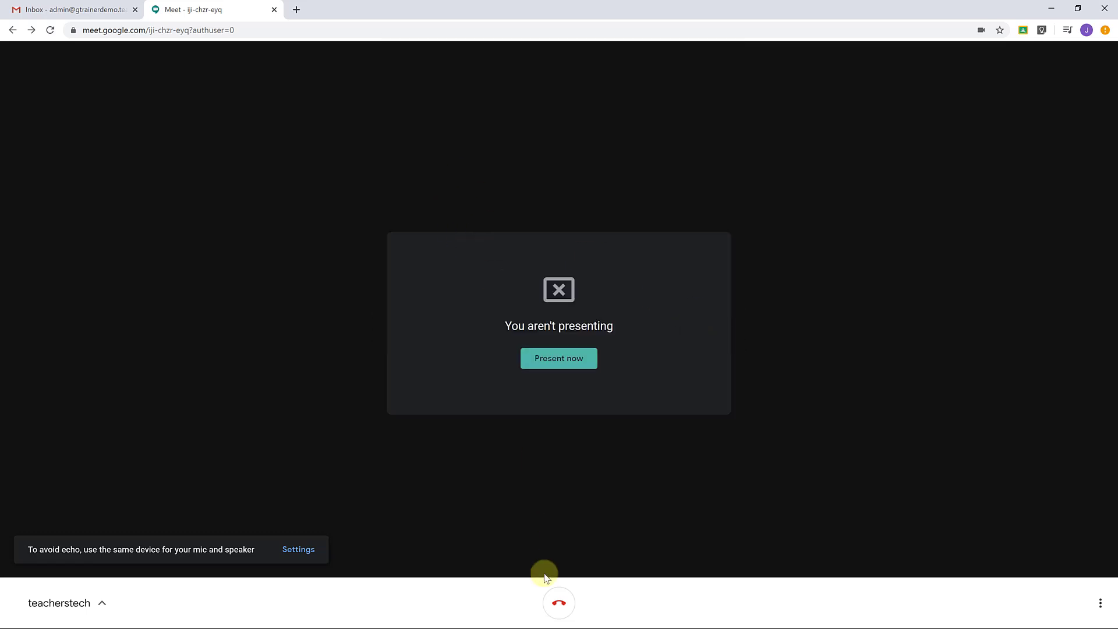
pyautogui.click(558, 603)
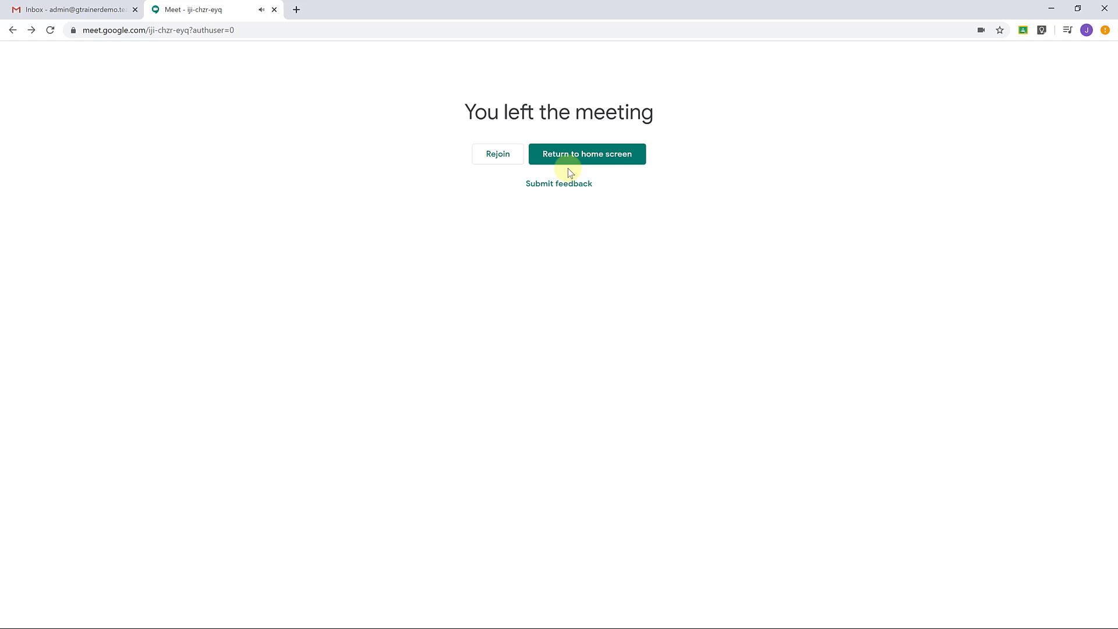
pyautogui.click(587, 153)
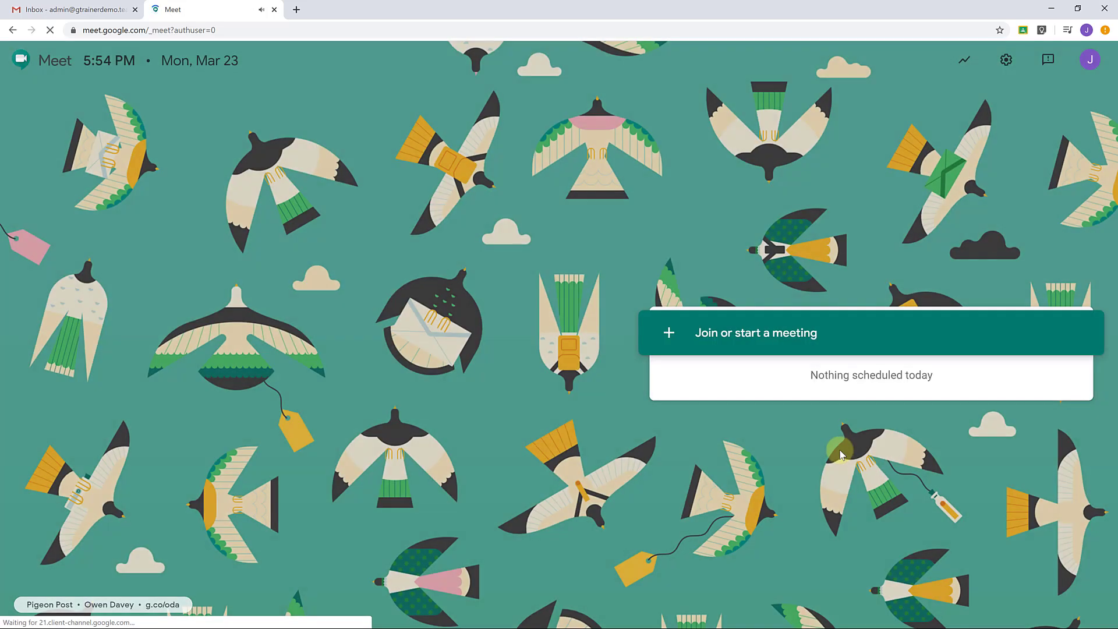
# Reopen the 'teachers tech' meeting's pre-join screen.
pyautogui.click(755, 332)
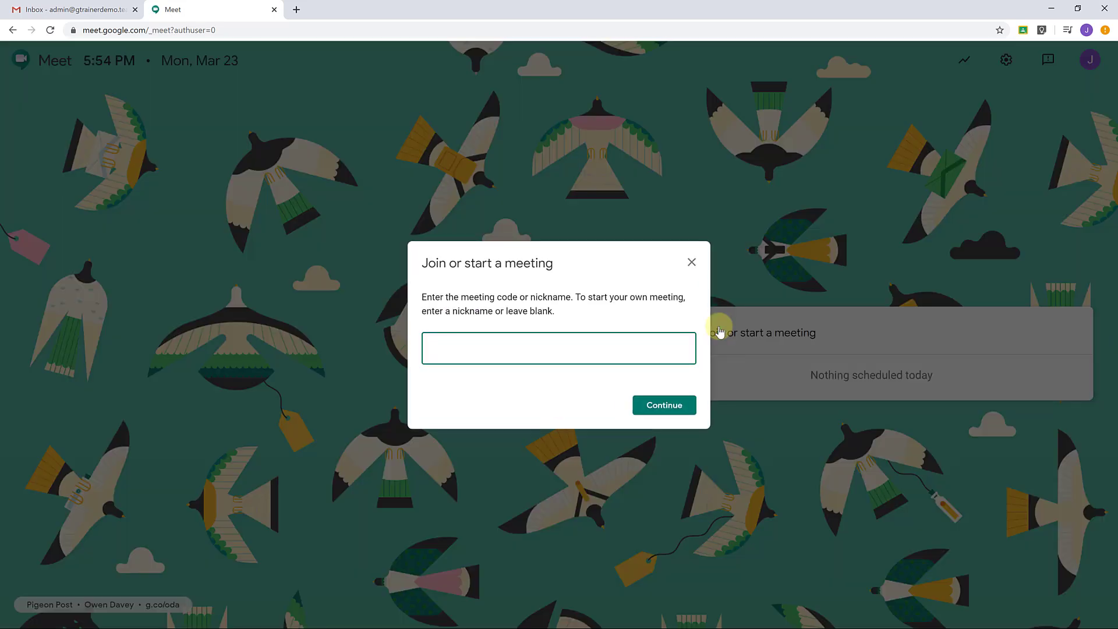
pyautogui.write('teachers tech')
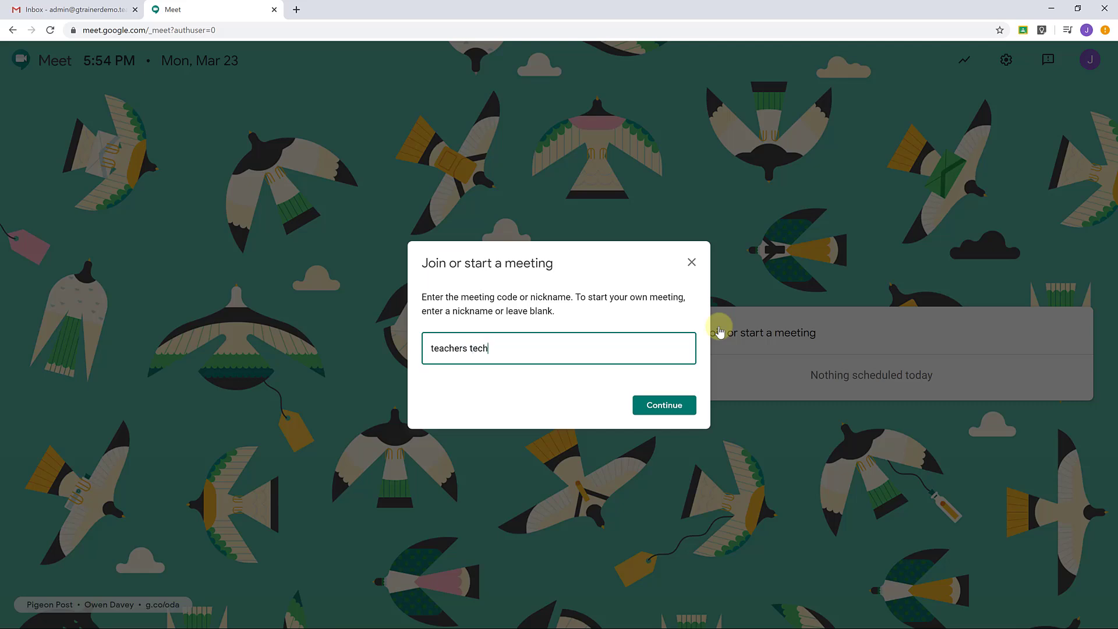
pyautogui.click(663, 404)
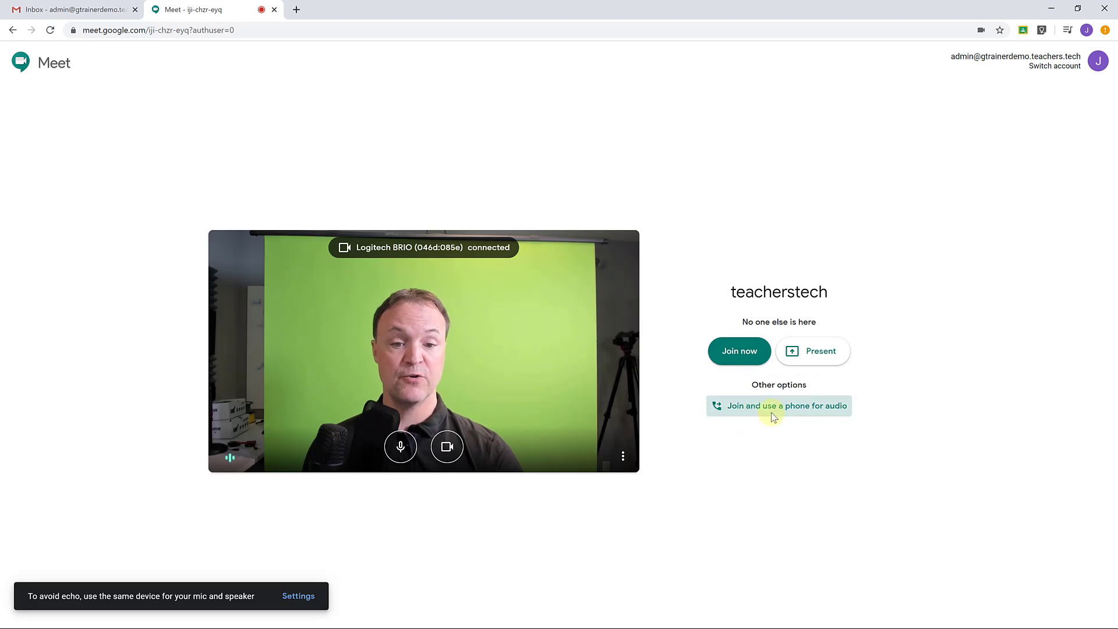
# Review the phone audio Dial in and Call me options, then close them.
pyautogui.click(778, 406)
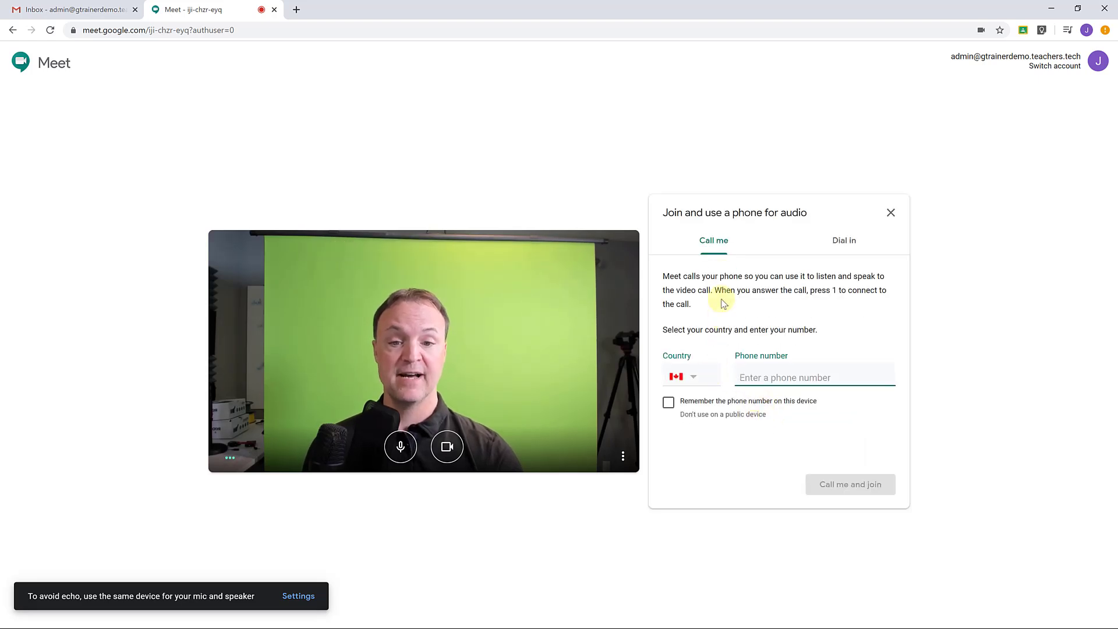
pyautogui.click(843, 240)
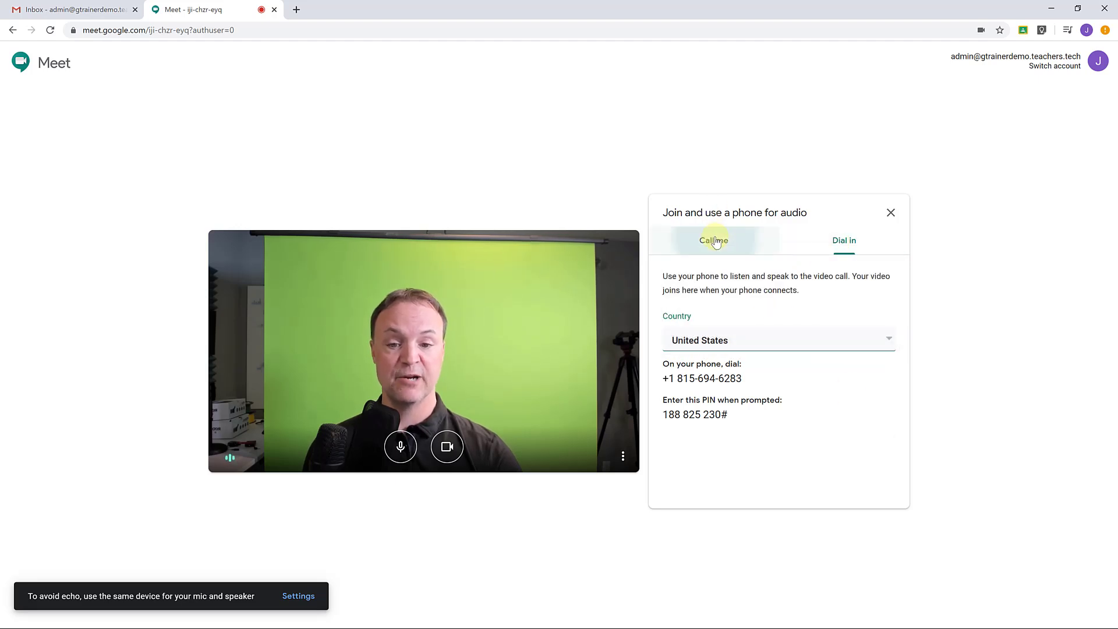
pyautogui.click(712, 240)
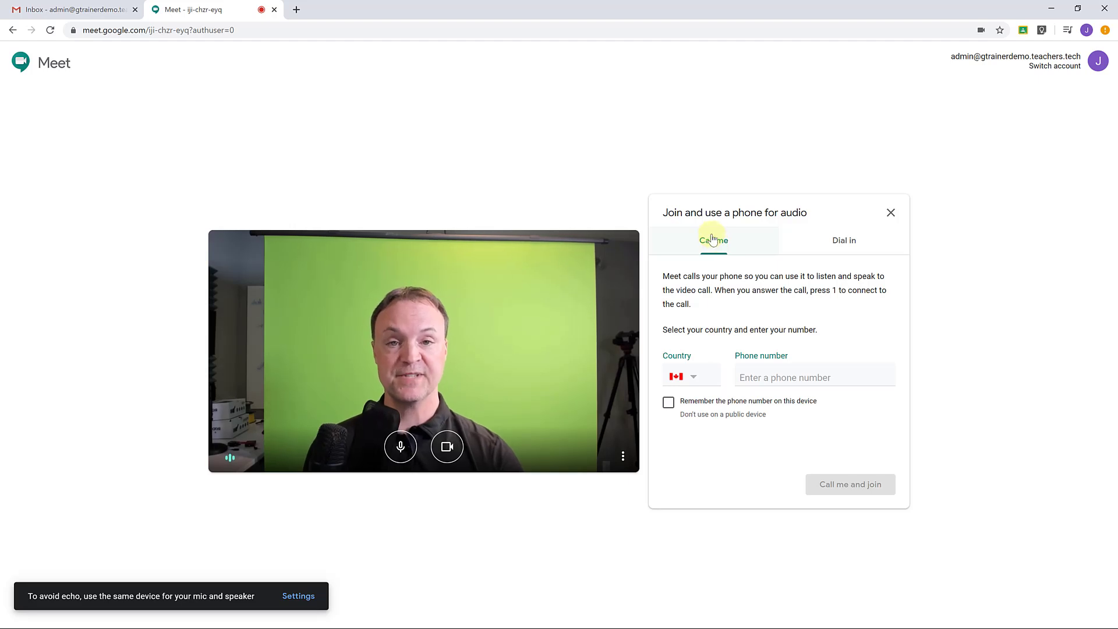
pyautogui.moveTo(840, 218)
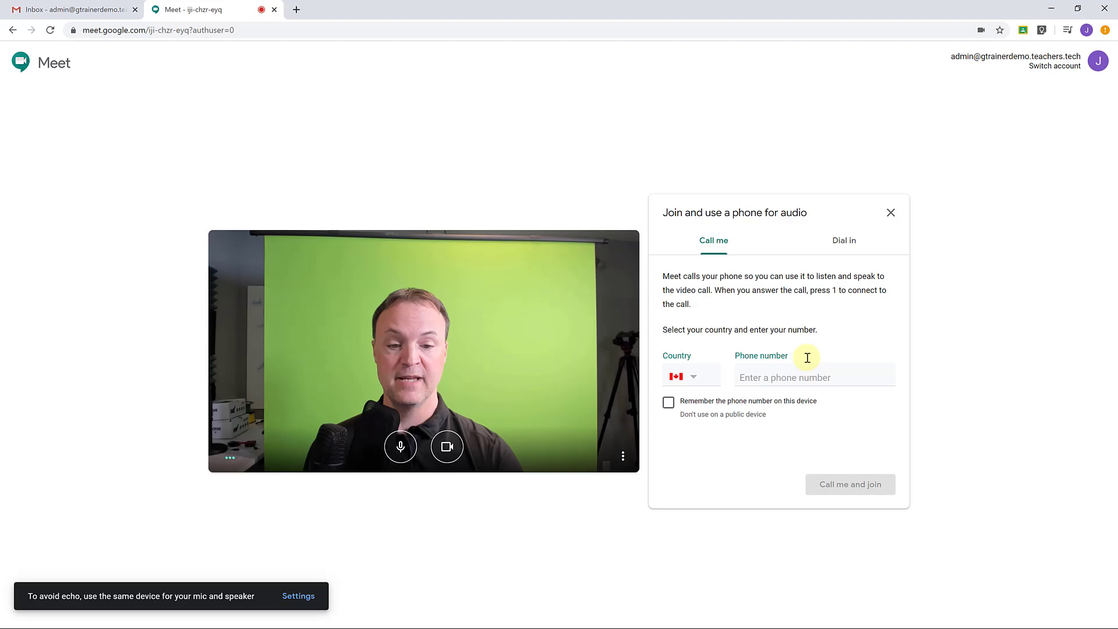
pyautogui.click(890, 213)
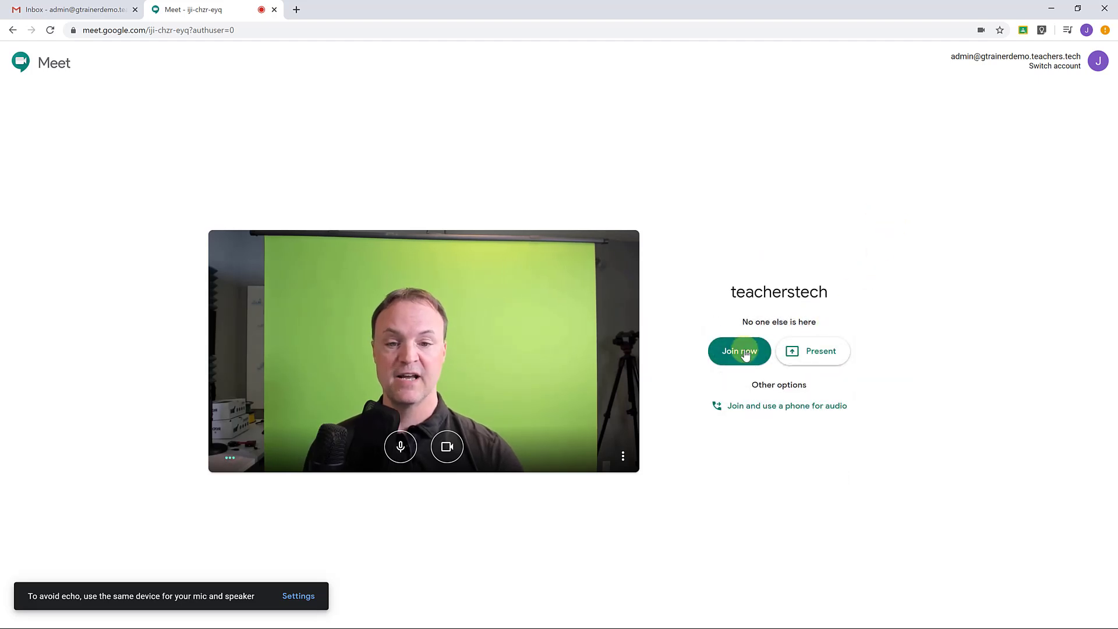
# Join the call, add the colleague found by searching 'ash', and send invites.
pyautogui.click(739, 351)
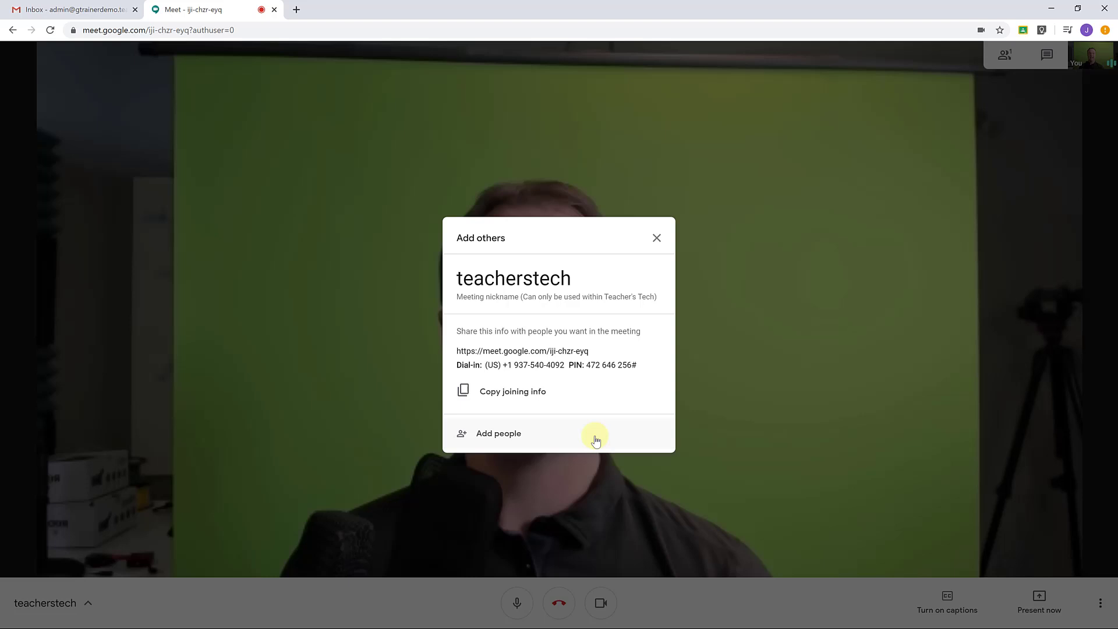
pyautogui.moveTo(596, 356)
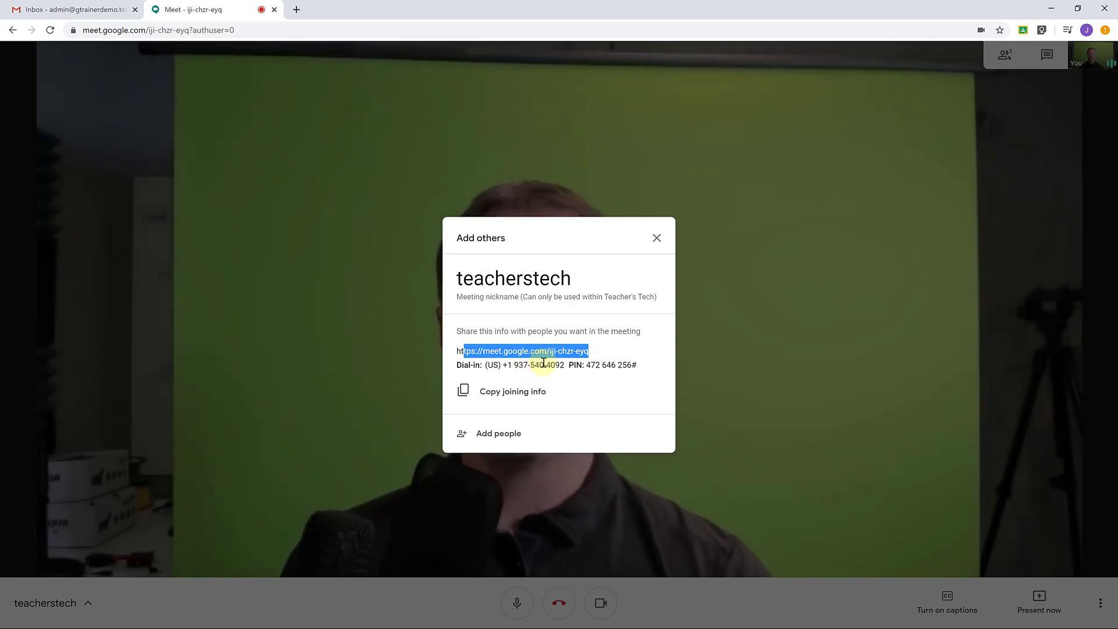
pyautogui.moveTo(596, 241)
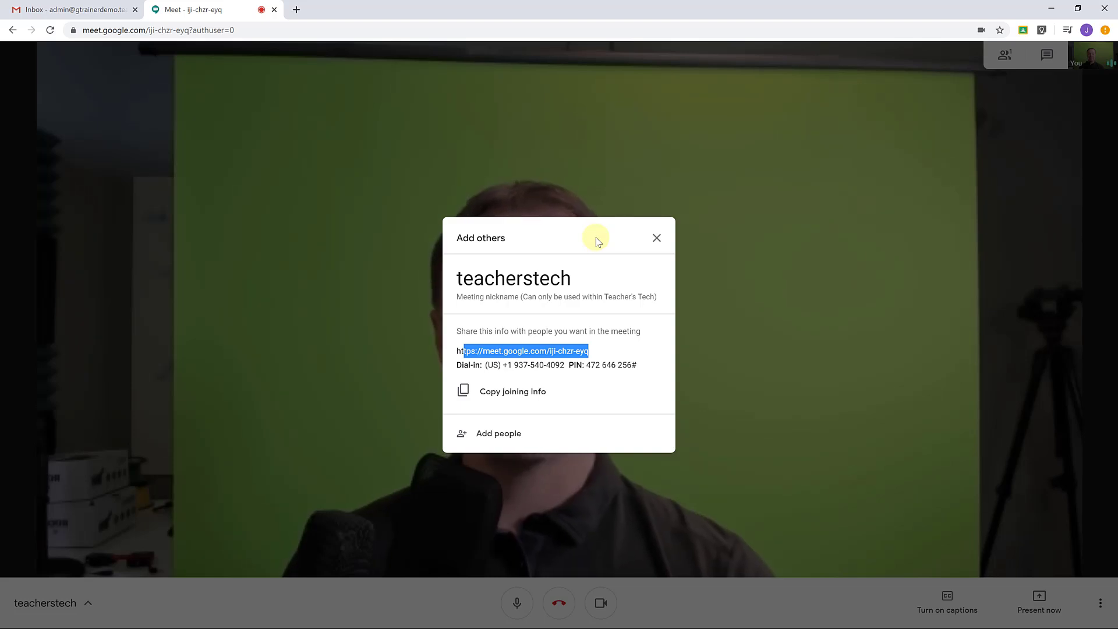
pyautogui.moveTo(602, 356)
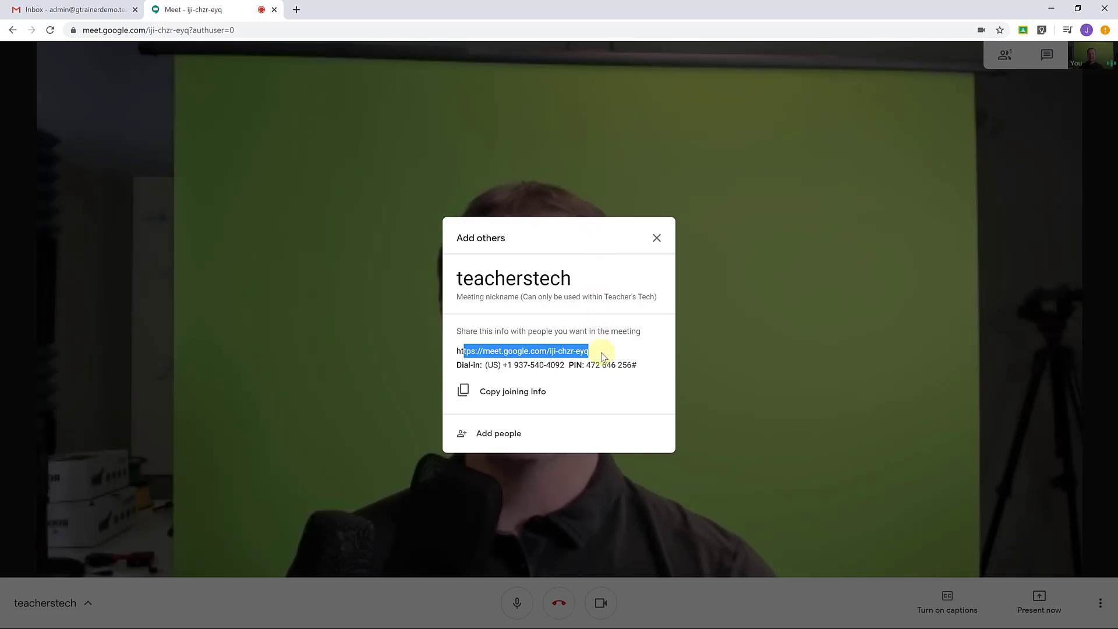
pyautogui.click(498, 433)
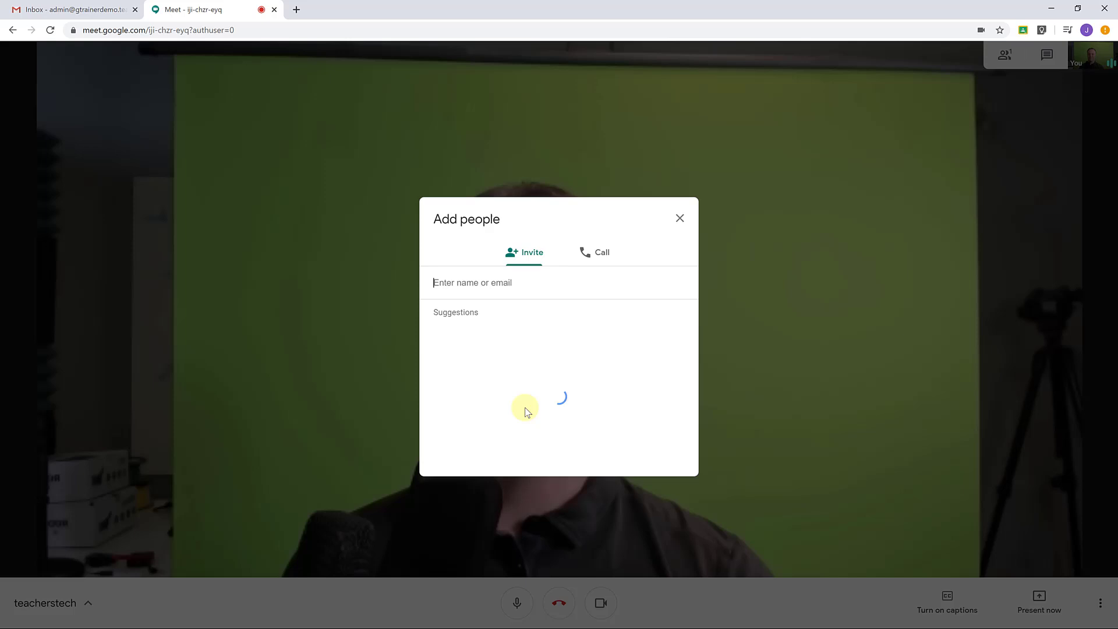
pyautogui.write('ash')
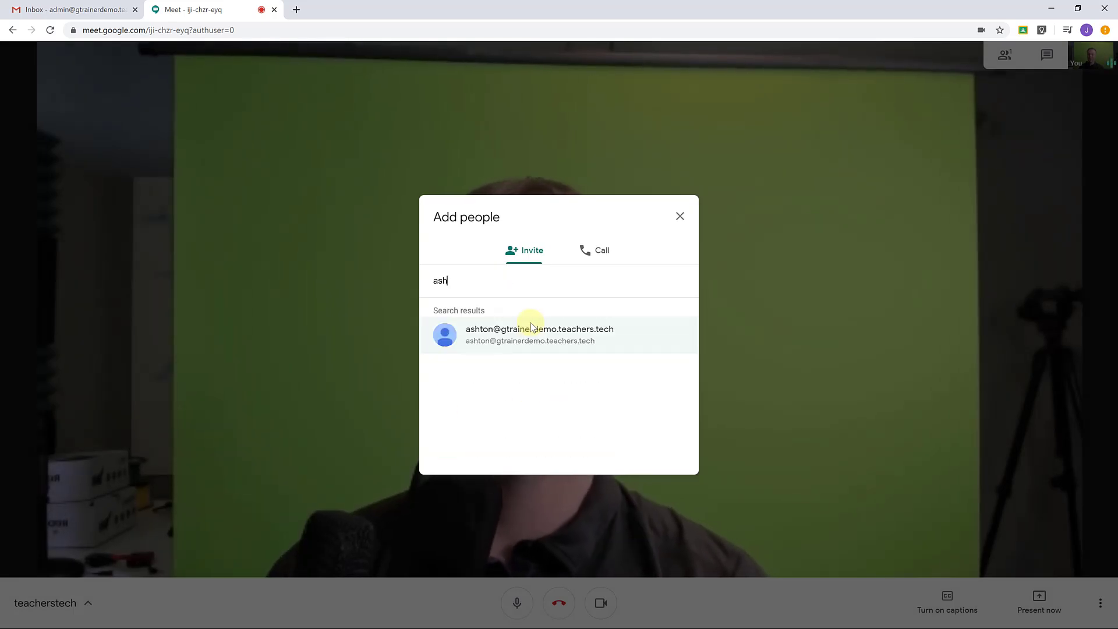
pyautogui.click(539, 334)
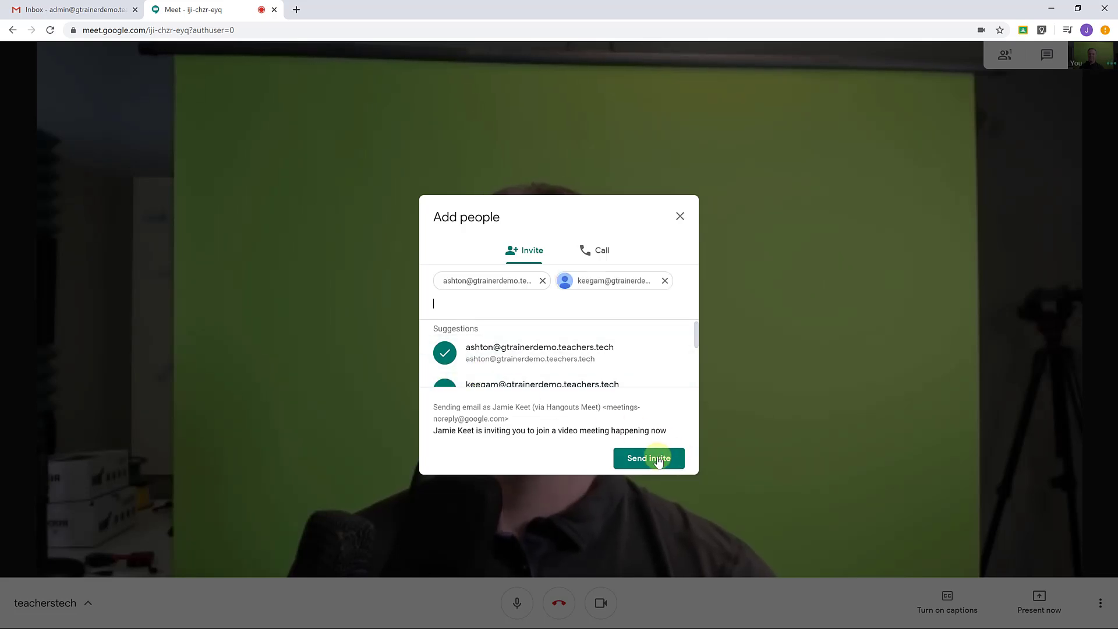
pyautogui.click(647, 457)
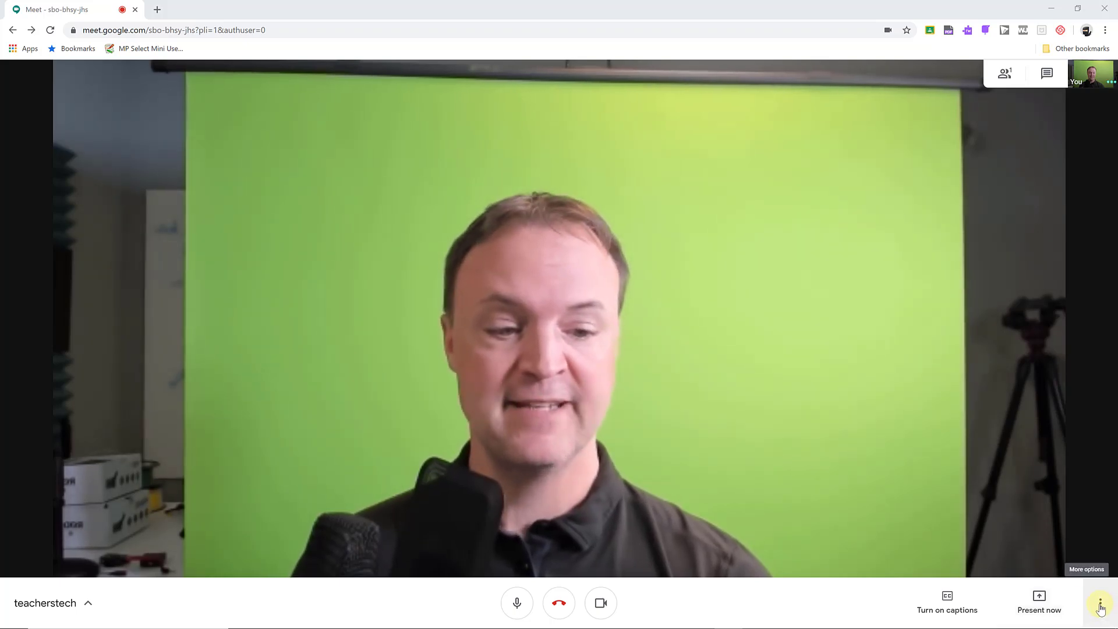
# Open the bottom-right three-dot More options menu in the teacherstech call.
pyautogui.click(1100, 606)
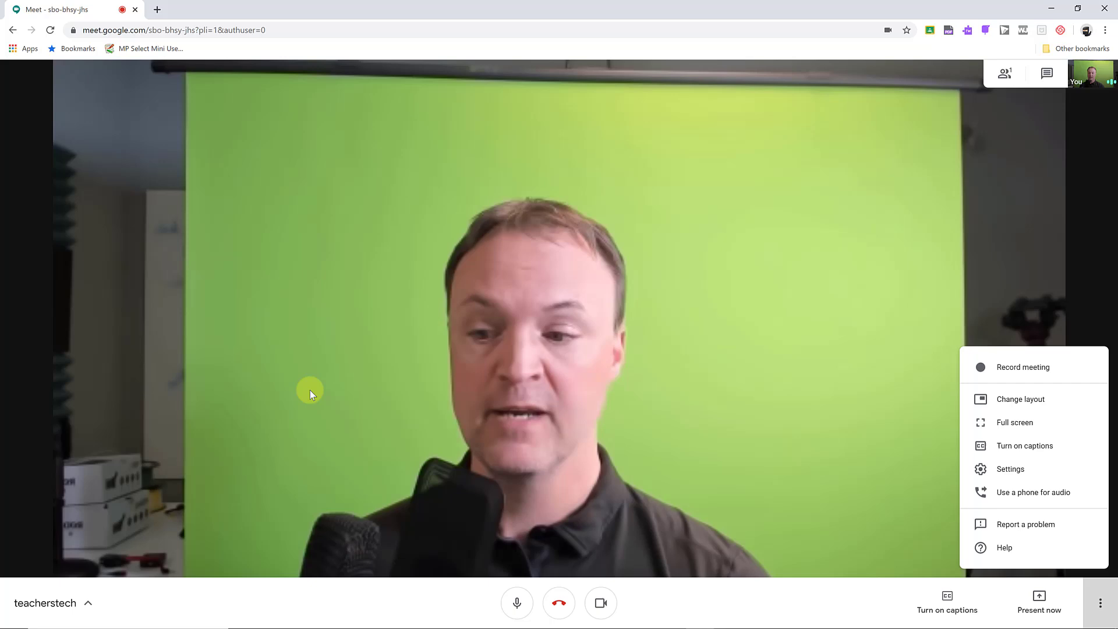
pyautogui.moveTo(161, 506)
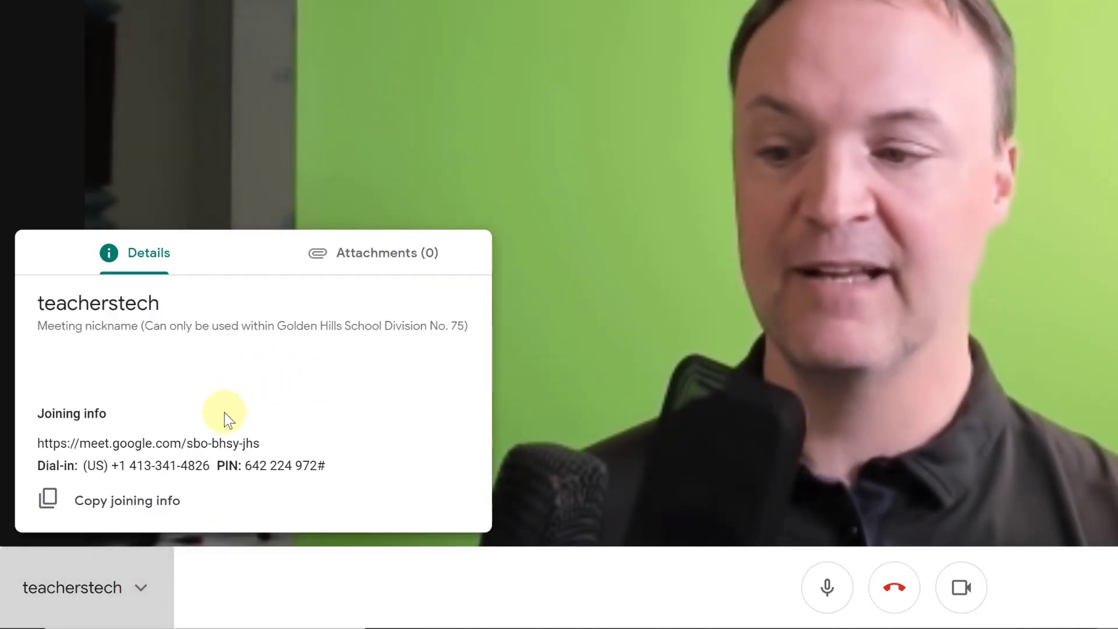
pyautogui.moveTo(186, 490)
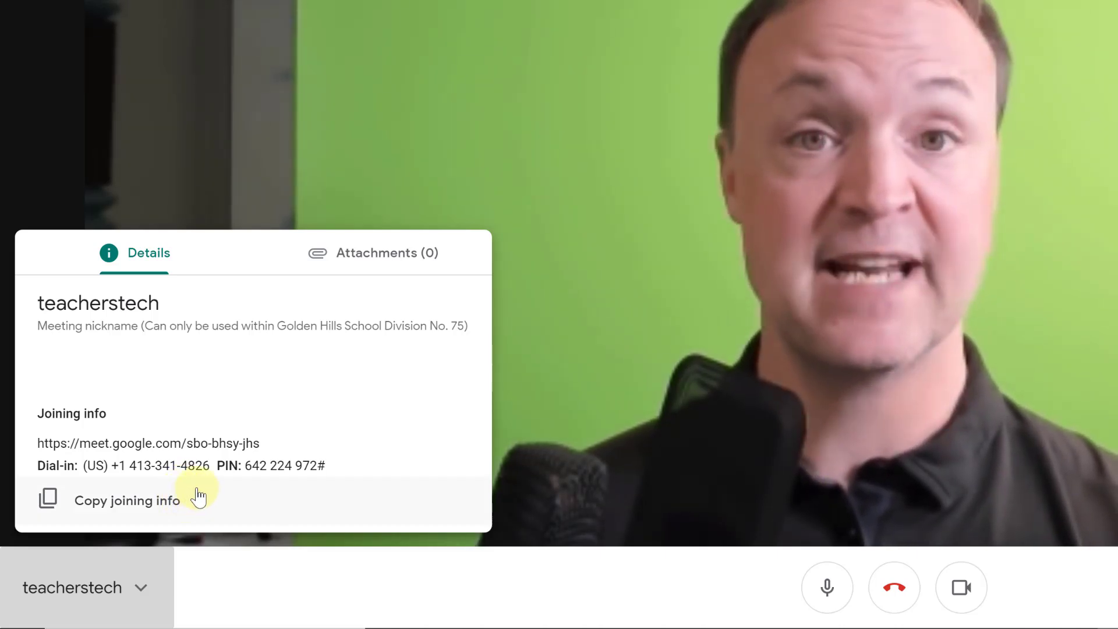
# View the teacherstech Attachments (0) tab, showing no Google Calendar attachments yet.
pyautogui.click(372, 253)
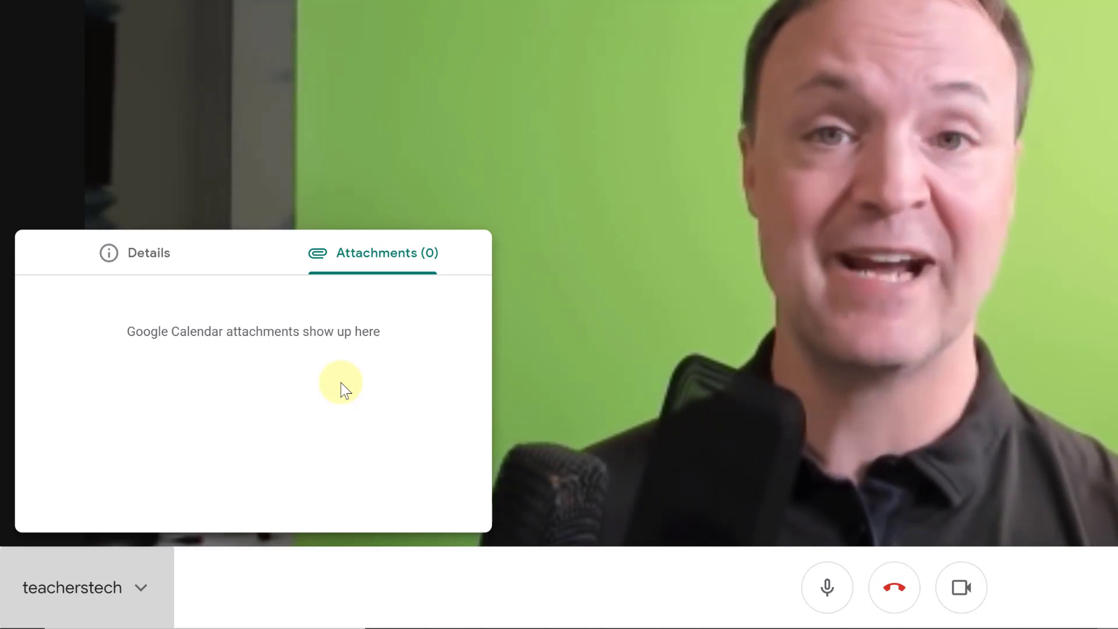
pyautogui.moveTo(278, 356)
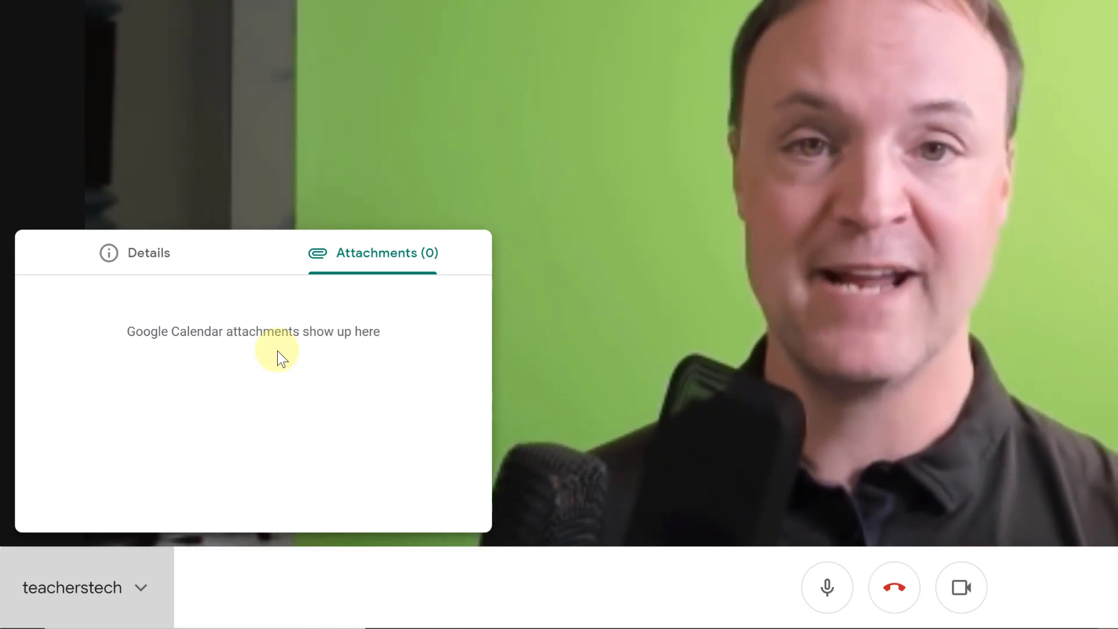
pyautogui.moveTo(309, 356)
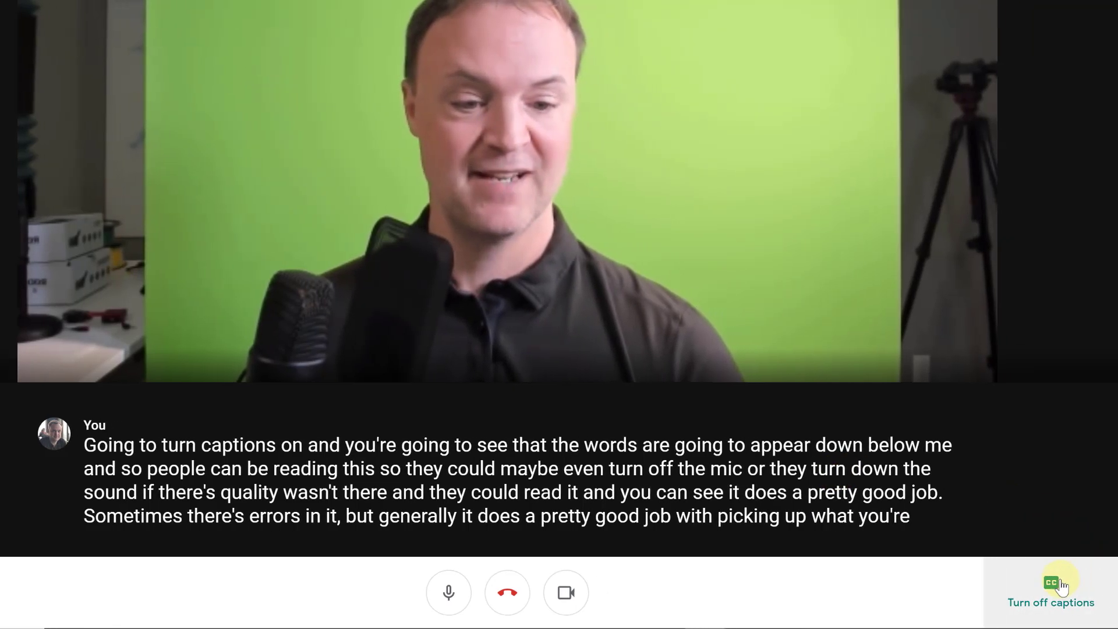
# Switch off the live captions transcribing the host's speech.
pyautogui.click(1049, 581)
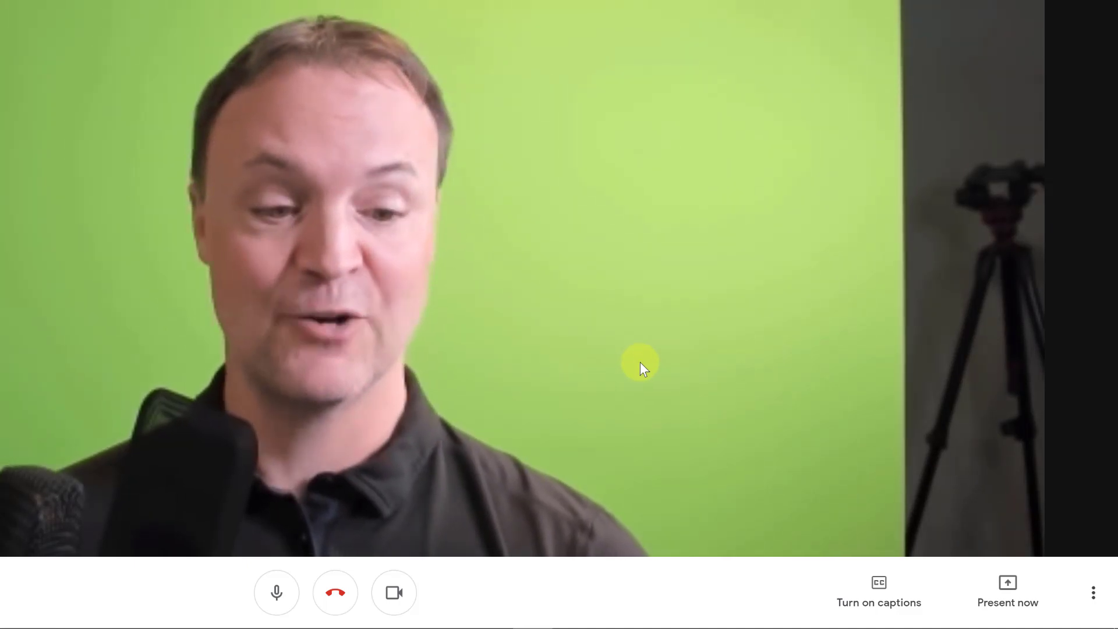
pyautogui.moveTo(1006, 591)
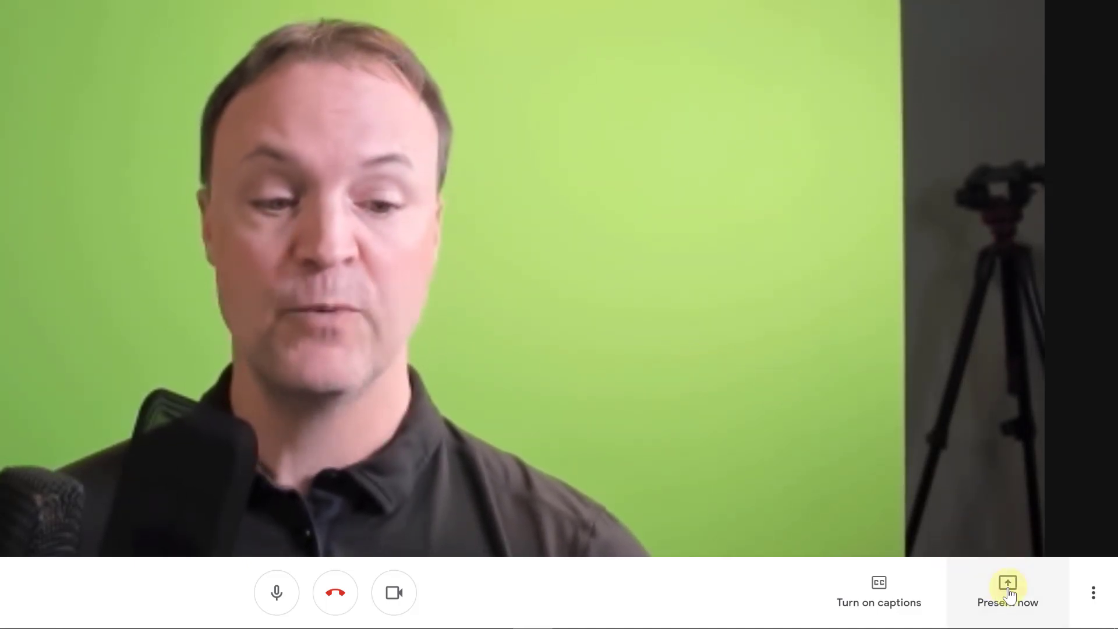
pyautogui.click(1008, 591)
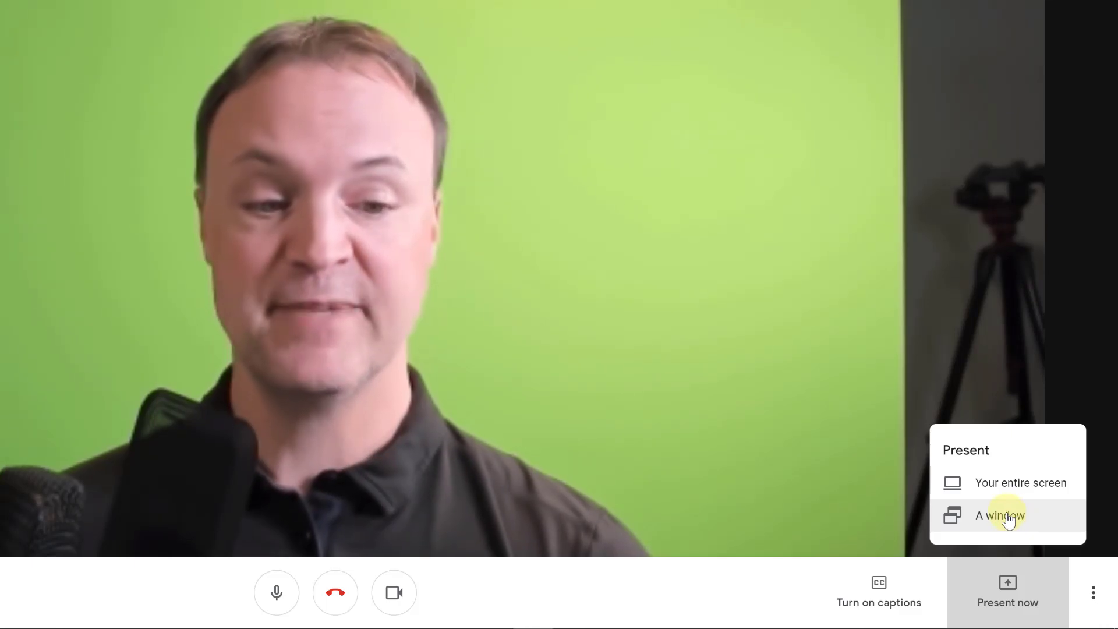
pyautogui.click(1000, 515)
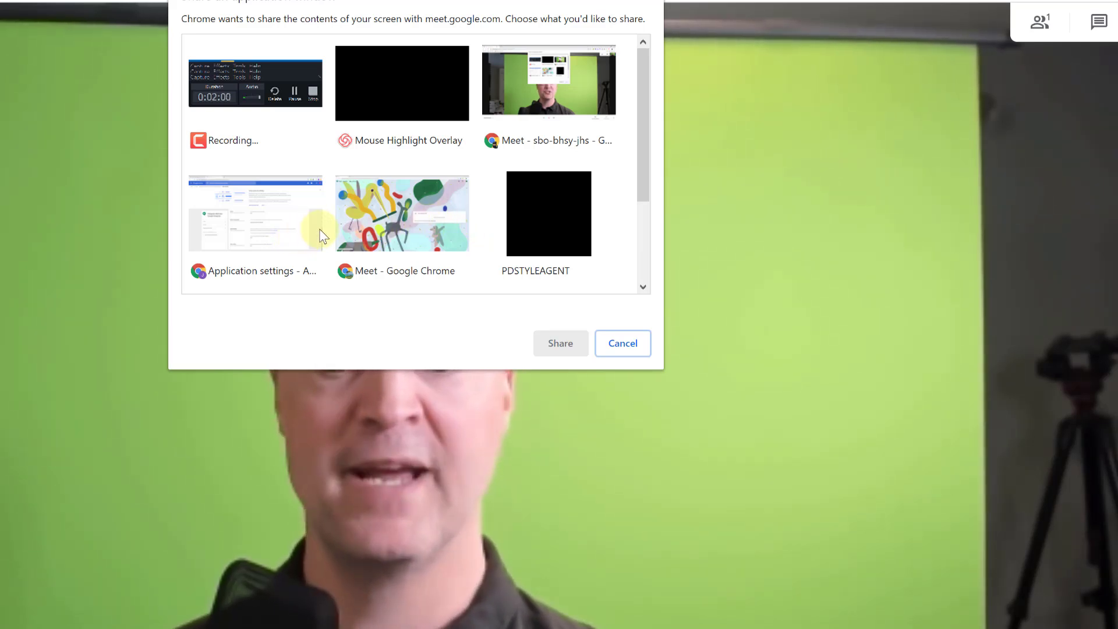
pyautogui.moveTo(350, 239)
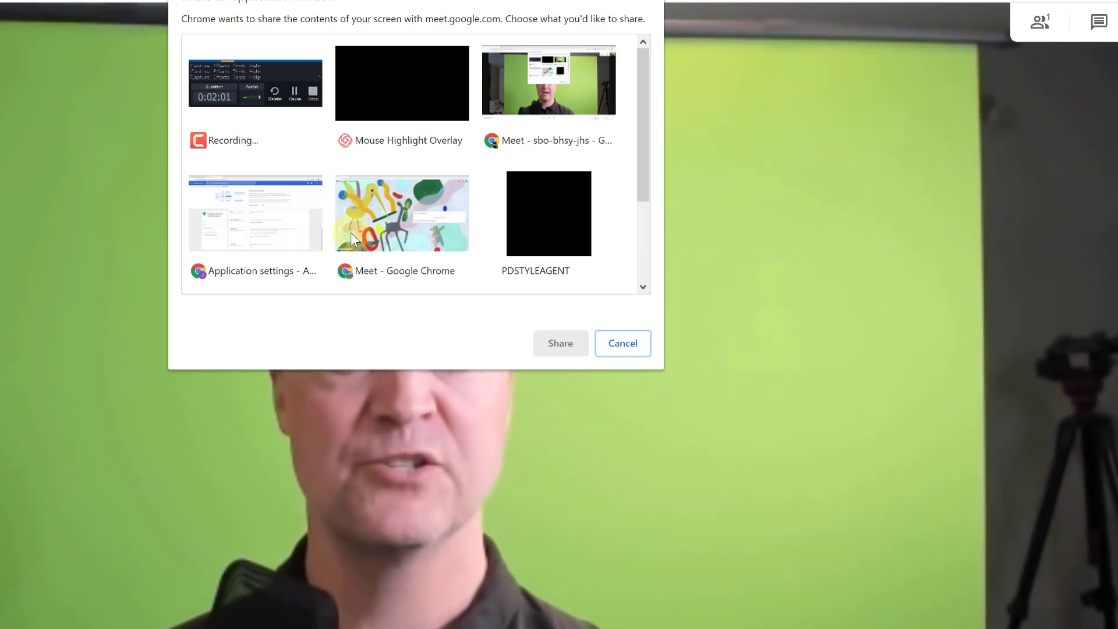
pyautogui.click(254, 212)
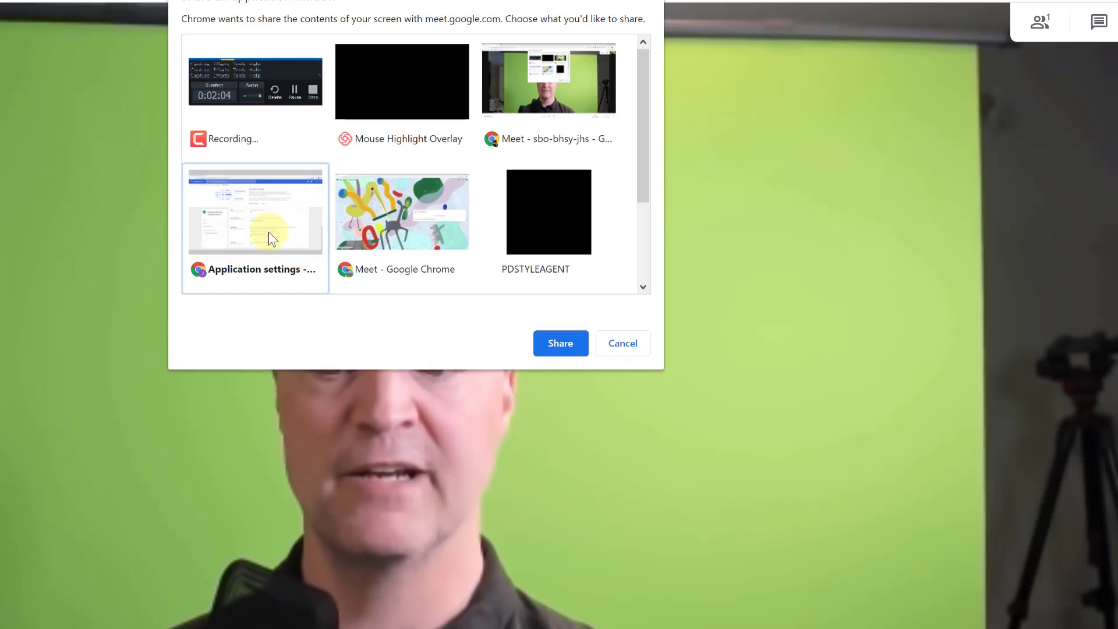
pyautogui.moveTo(645, 355)
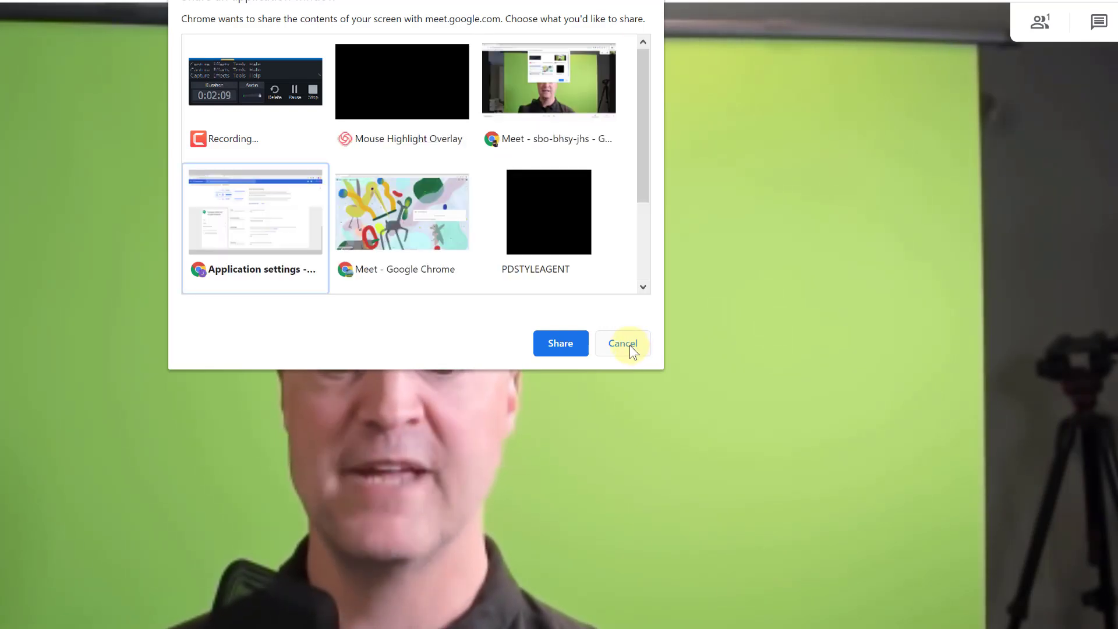
pyautogui.click(622, 343)
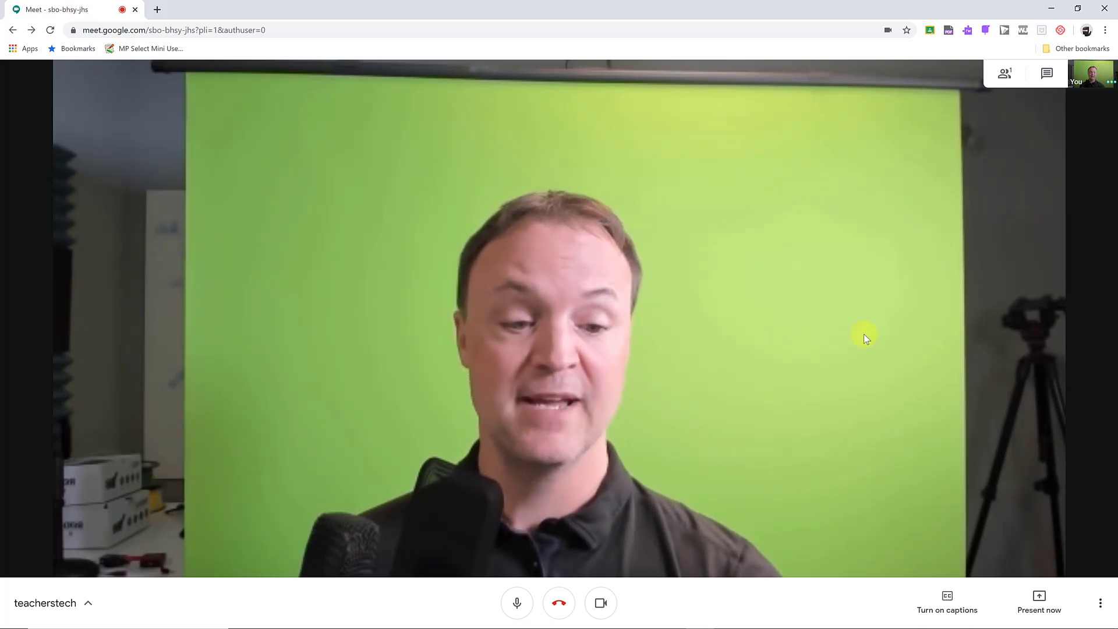
pyautogui.moveTo(934, 327)
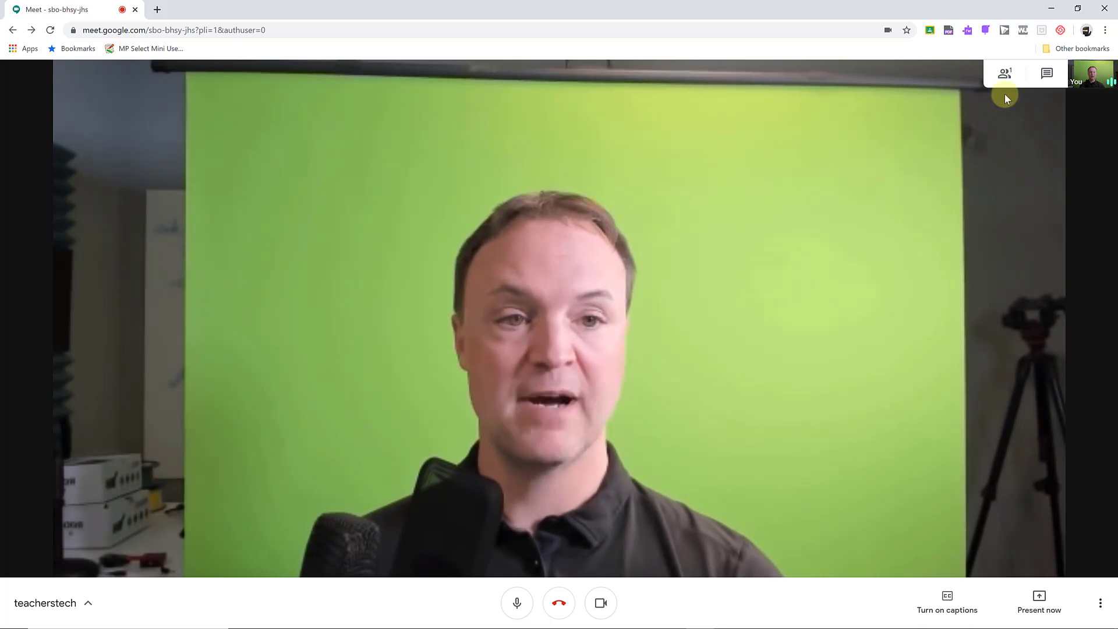
pyautogui.click(1005, 72)
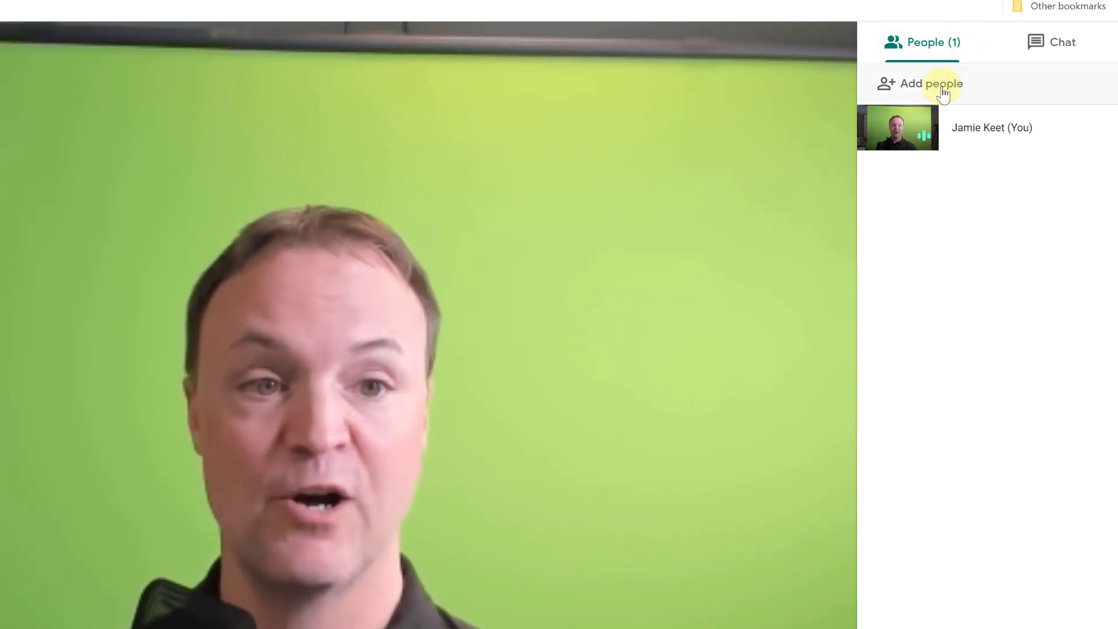
pyautogui.moveTo(932, 297)
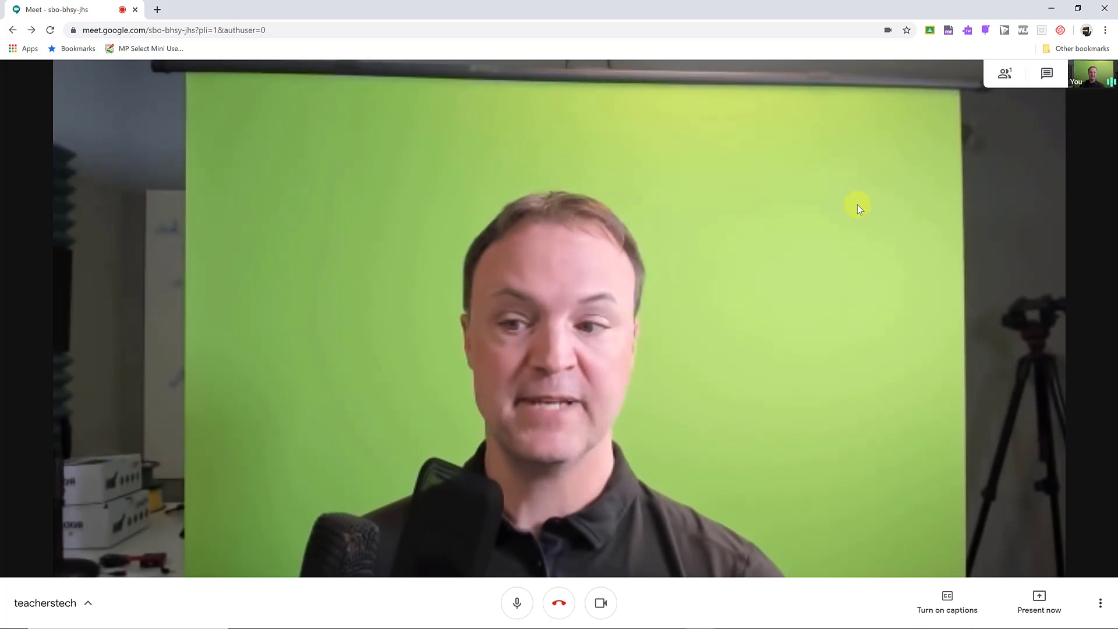
pyautogui.moveTo(965, 358)
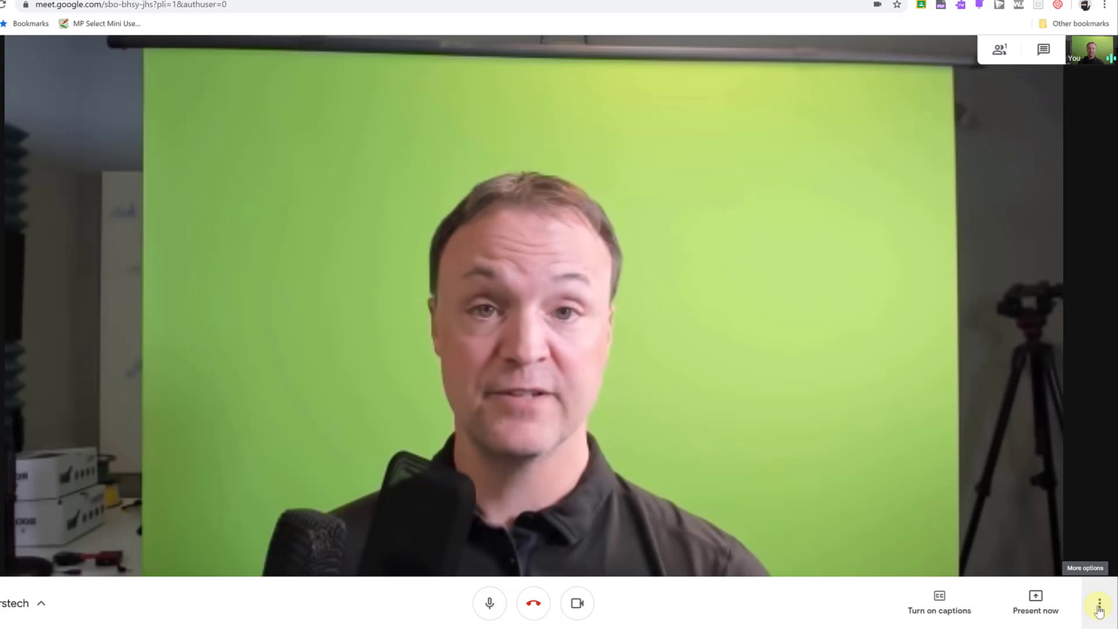
# Preview the Change layout options, close them unchanged, and bring up the call settings.
pyautogui.click(1099, 609)
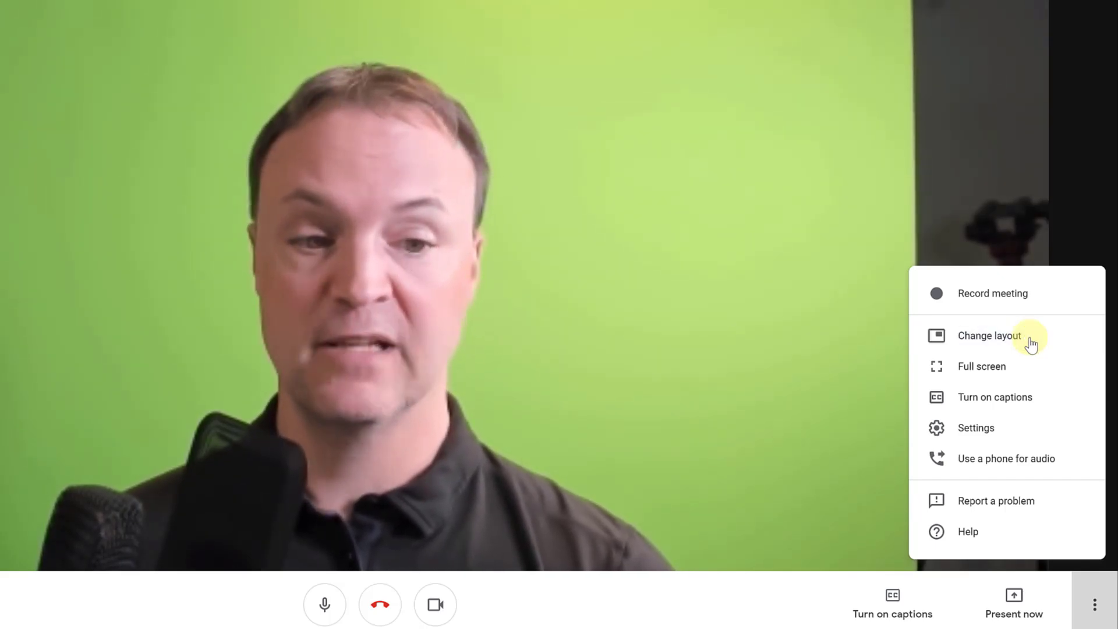
pyautogui.click(989, 336)
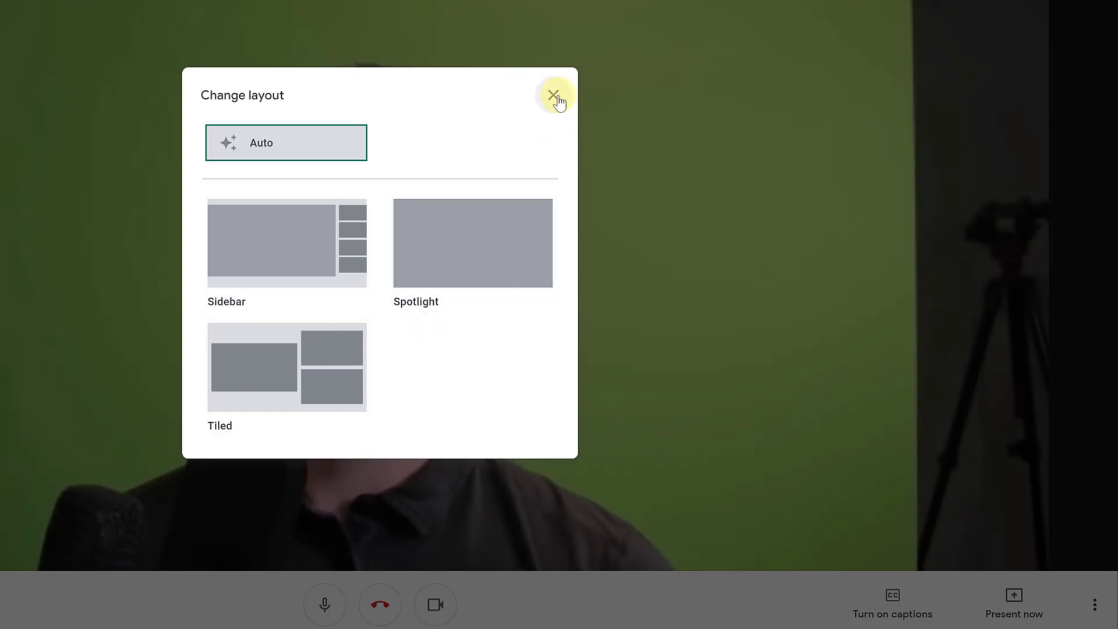
pyautogui.click(555, 96)
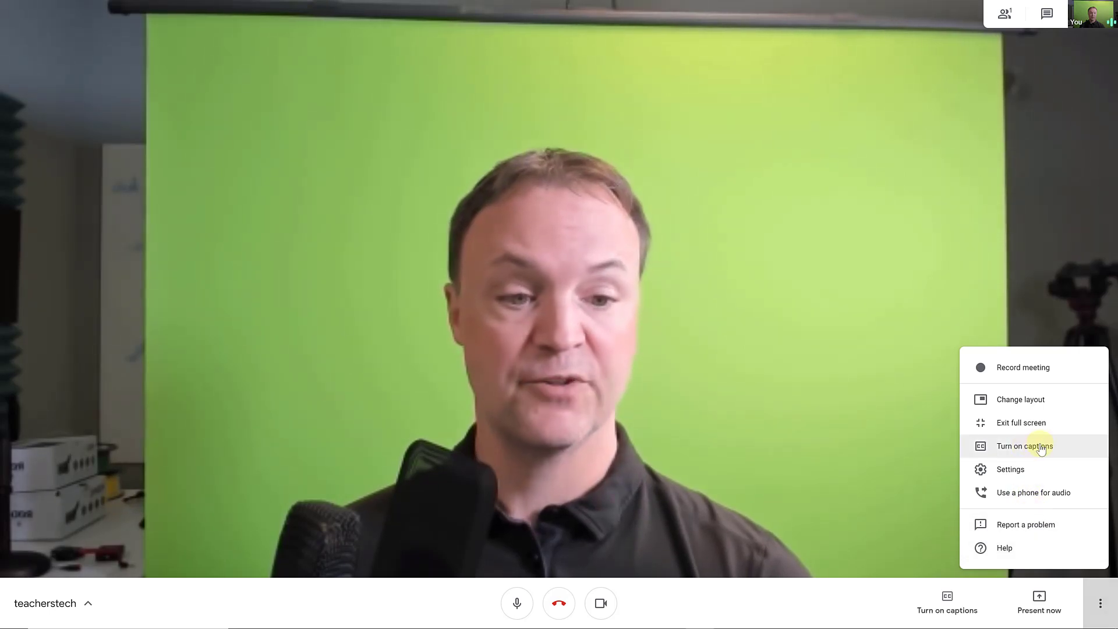
pyautogui.moveTo(1011, 469)
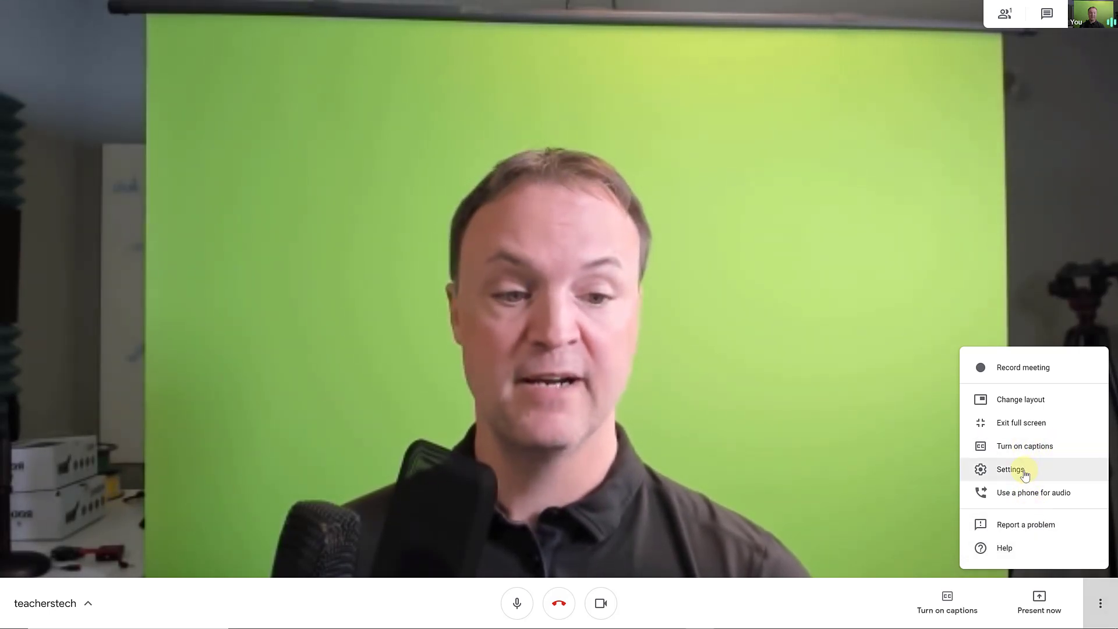
pyautogui.click(1009, 469)
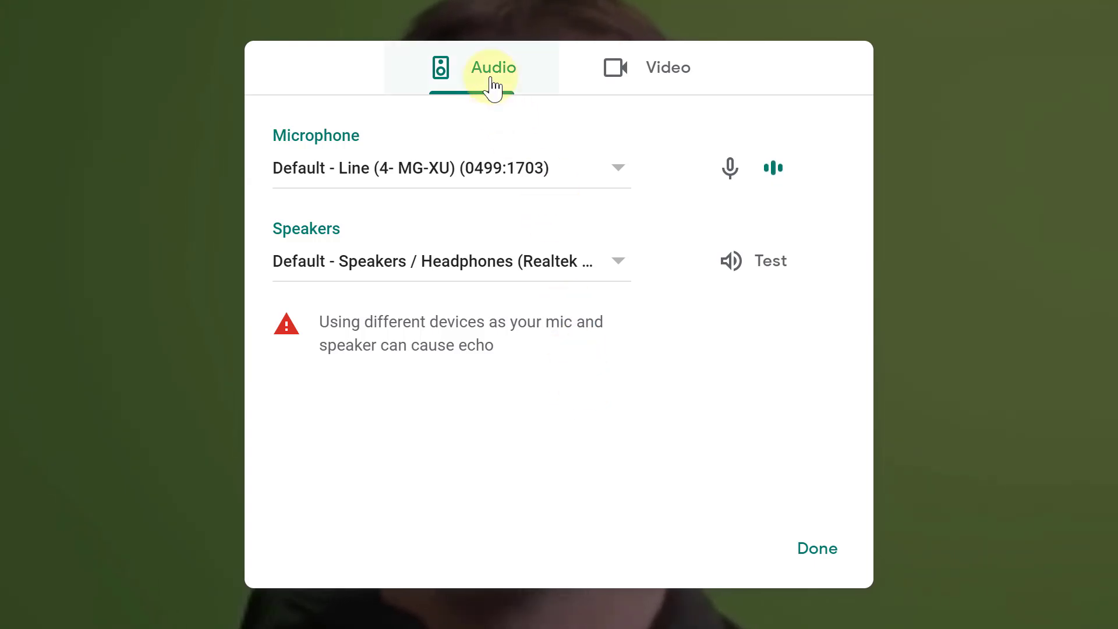
pyautogui.moveTo(658, 223)
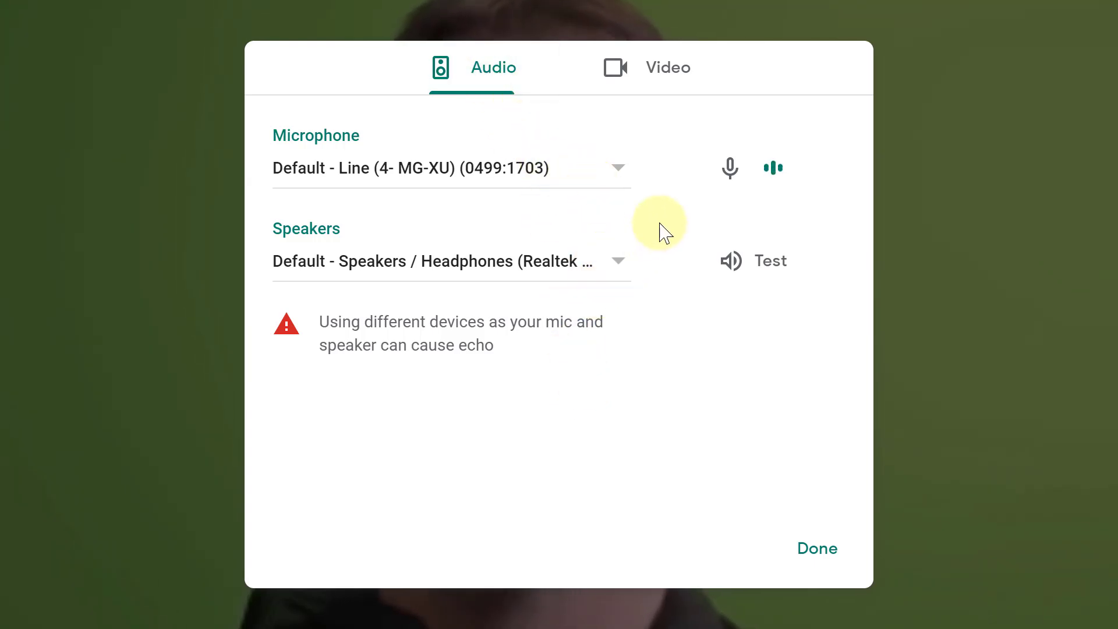
pyautogui.moveTo(783, 177)
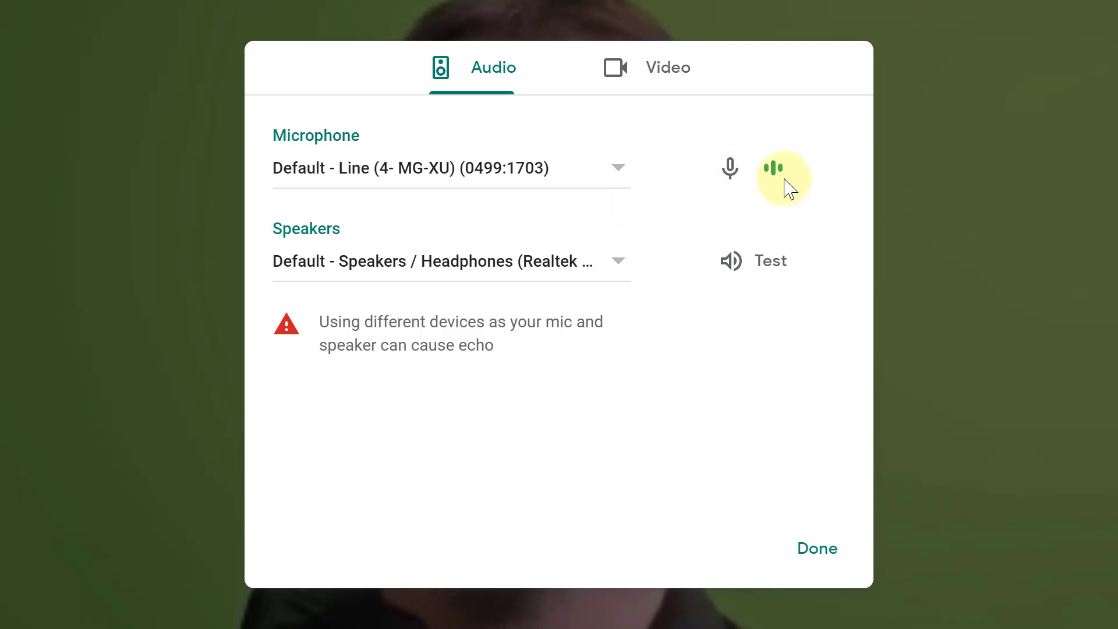
pyautogui.moveTo(570, 203)
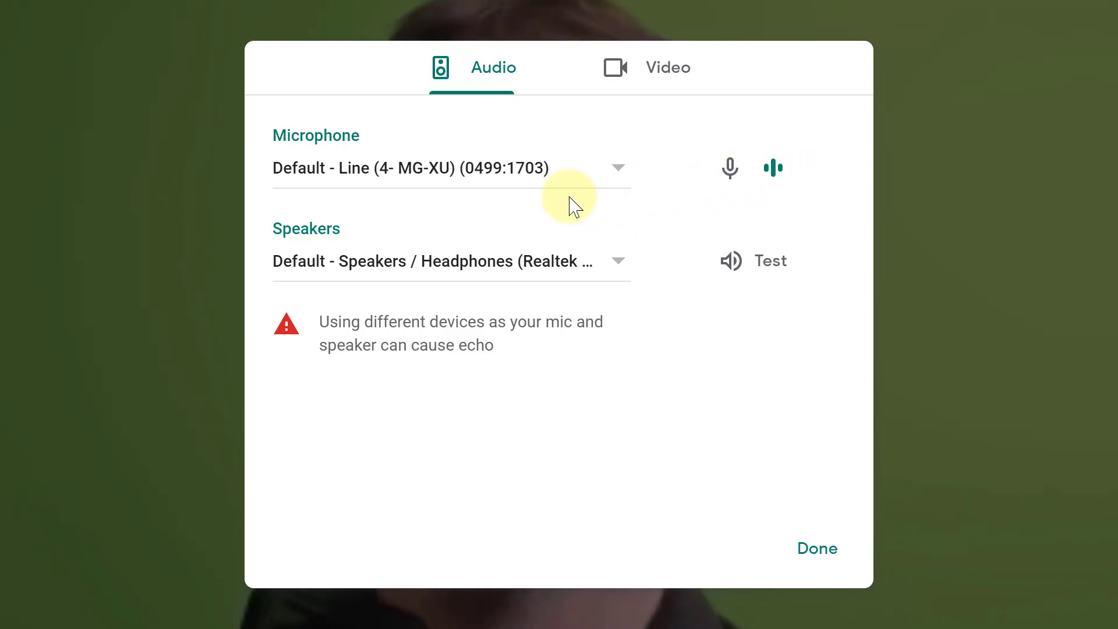
pyautogui.moveTo(642, 168)
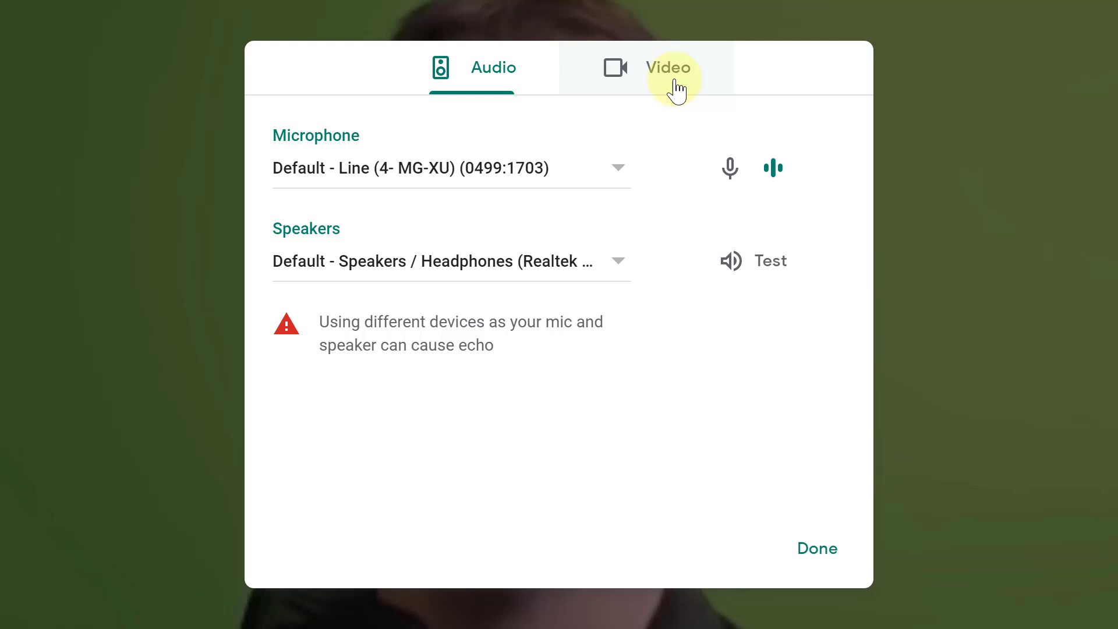
# Set Video send resolution to High definition (720p) and apply the settings.
pyautogui.click(667, 67)
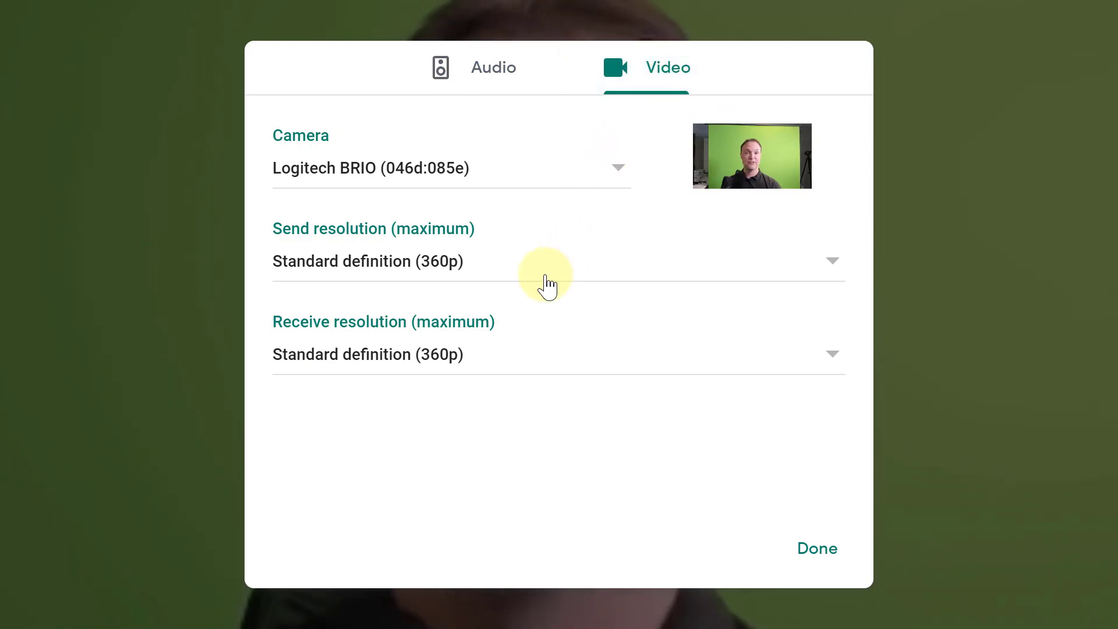
pyautogui.click(558, 261)
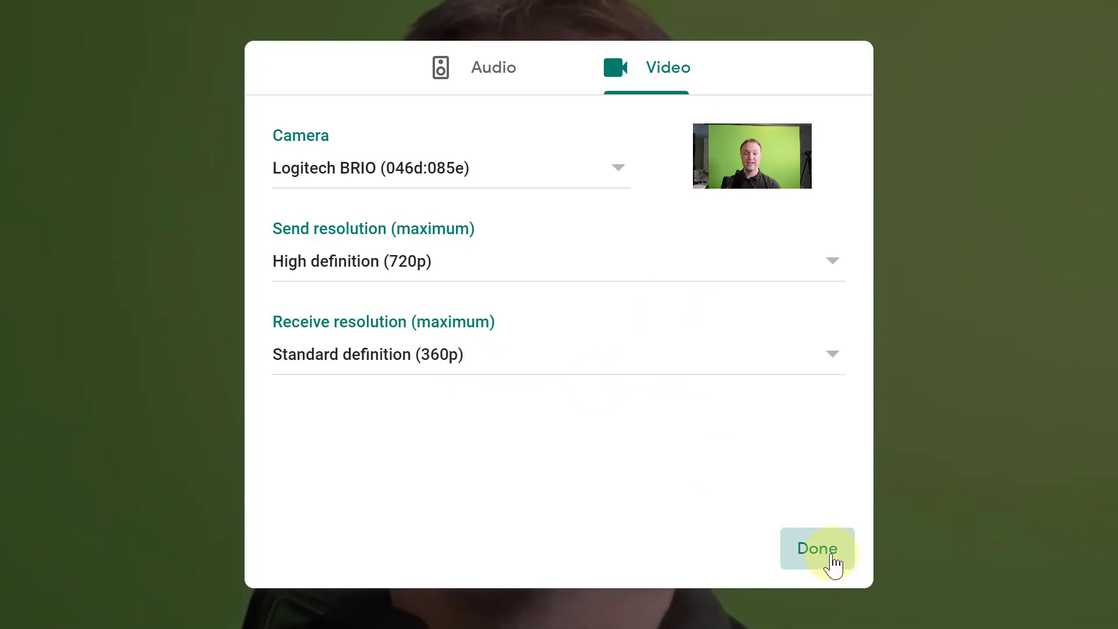
pyautogui.click(817, 549)
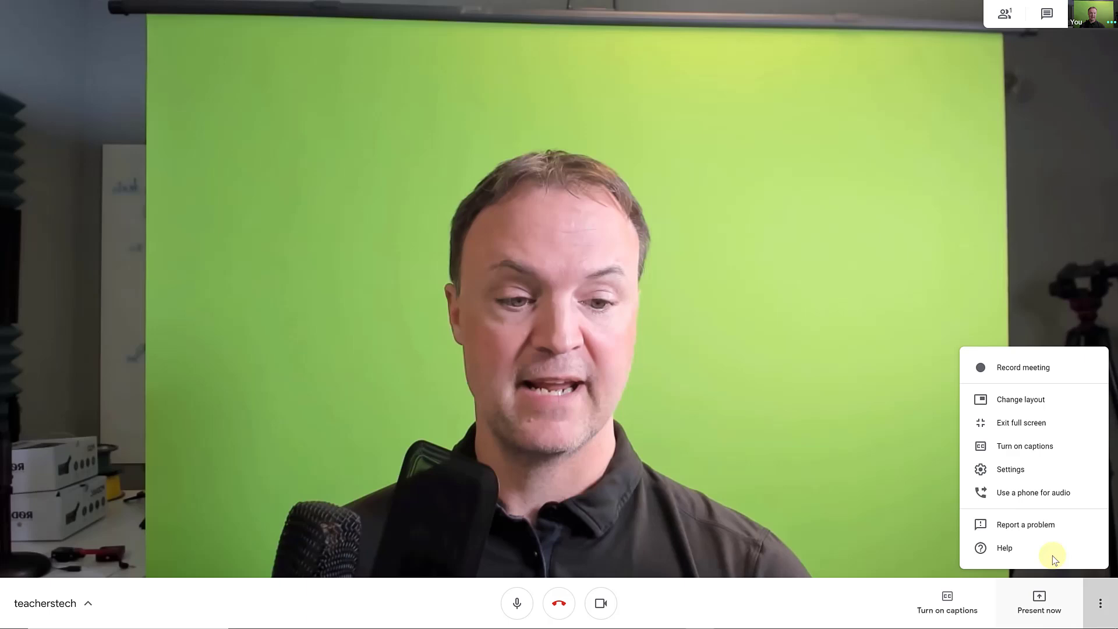